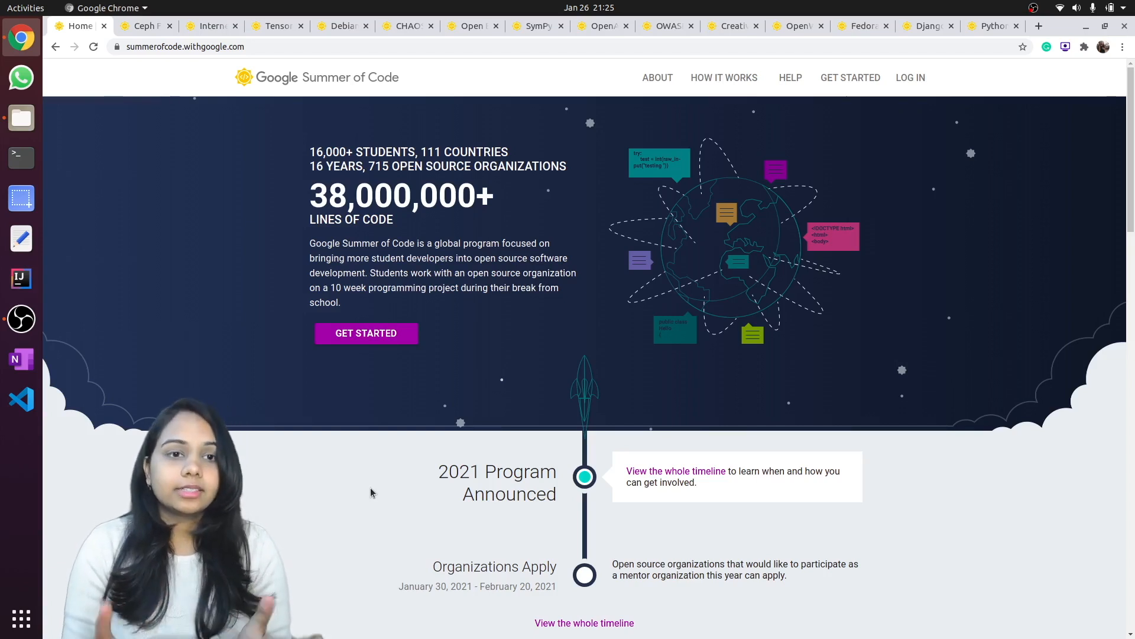
pyautogui.moveTo(811, 177)
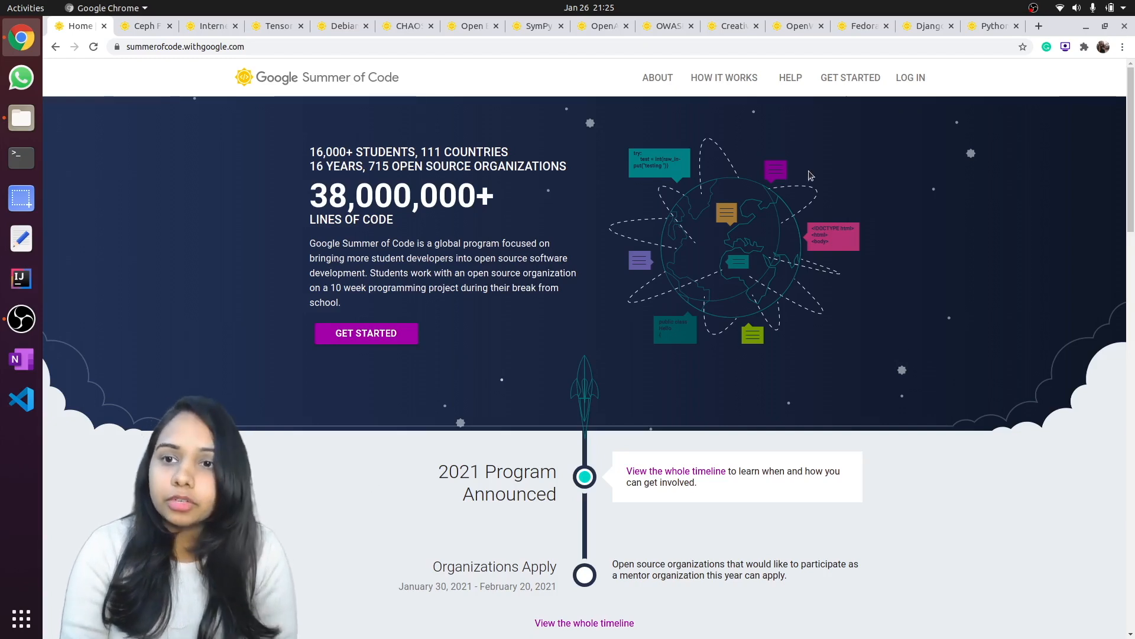
# Switch to the Python Software Foundation tab to view its 2020 archive page.
pyautogui.click(993, 26)
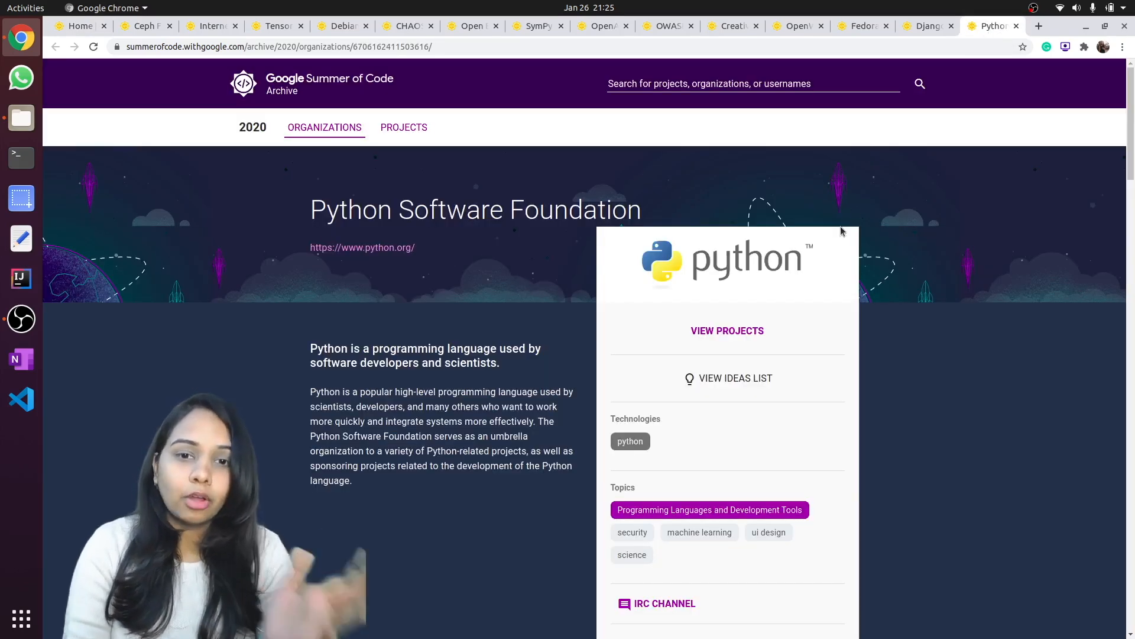
pyautogui.moveTo(786, 267)
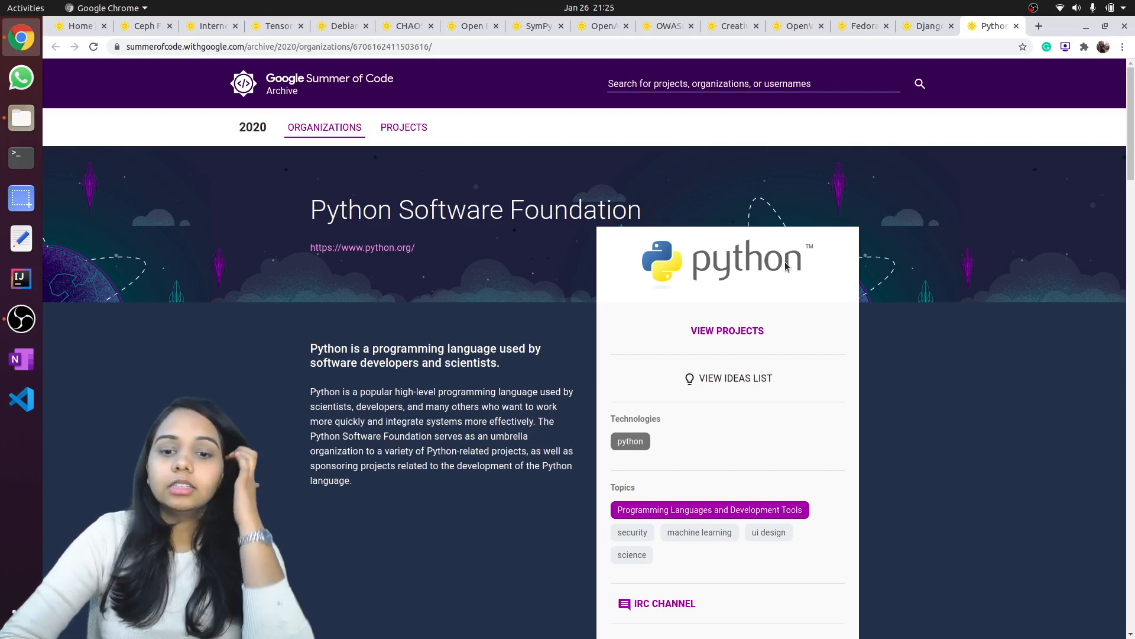
pyautogui.moveTo(891, 235)
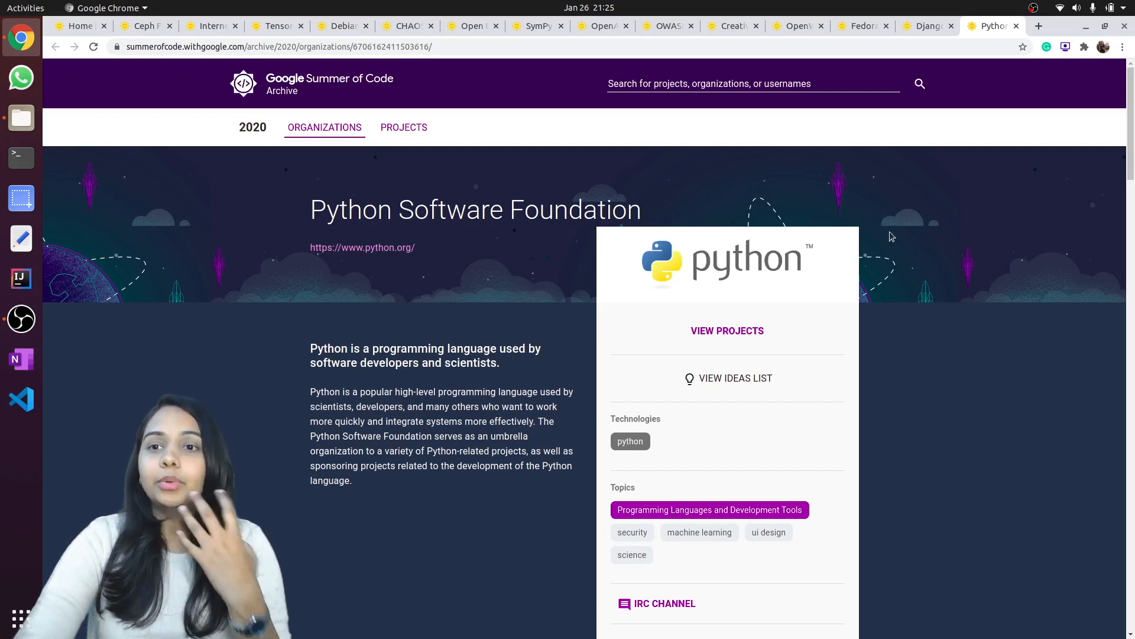
pyautogui.moveTo(1006, 92)
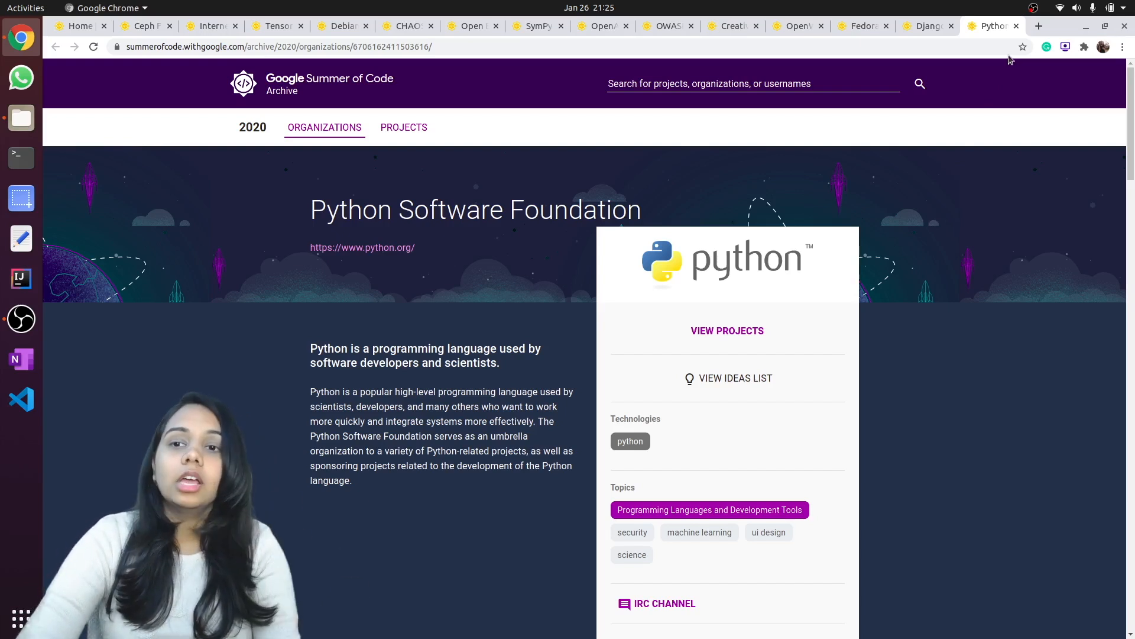
pyautogui.moveTo(992, 26)
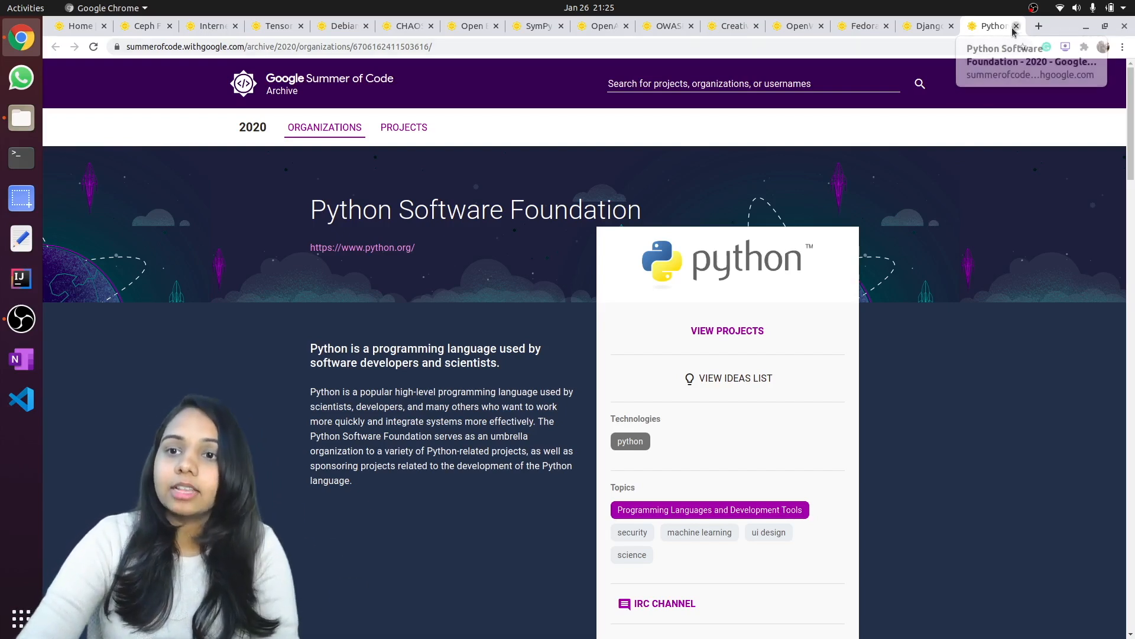
# Close the Python Software Foundation tab to reveal the Django Software Foundation page.
pyautogui.click(1016, 26)
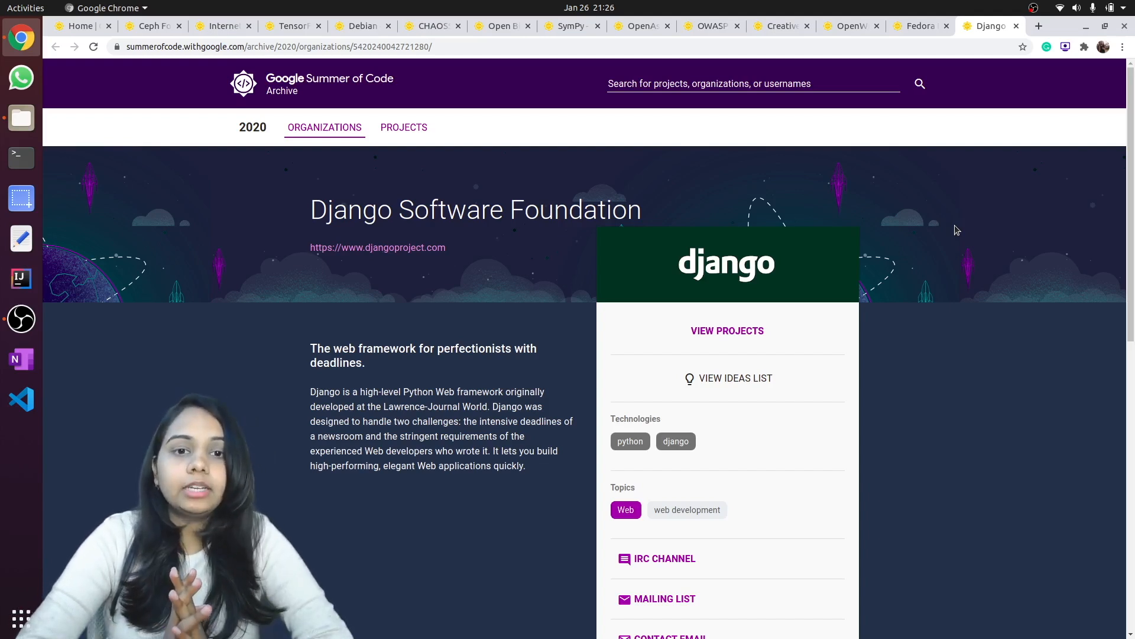
pyautogui.moveTo(883, 322)
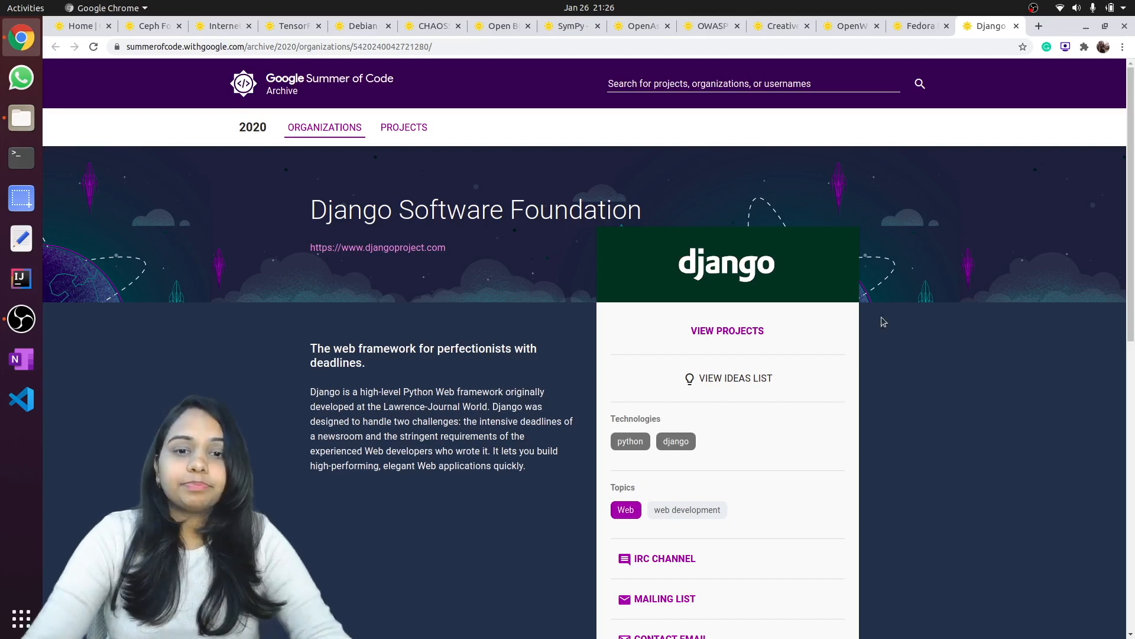
pyautogui.moveTo(1019, 43)
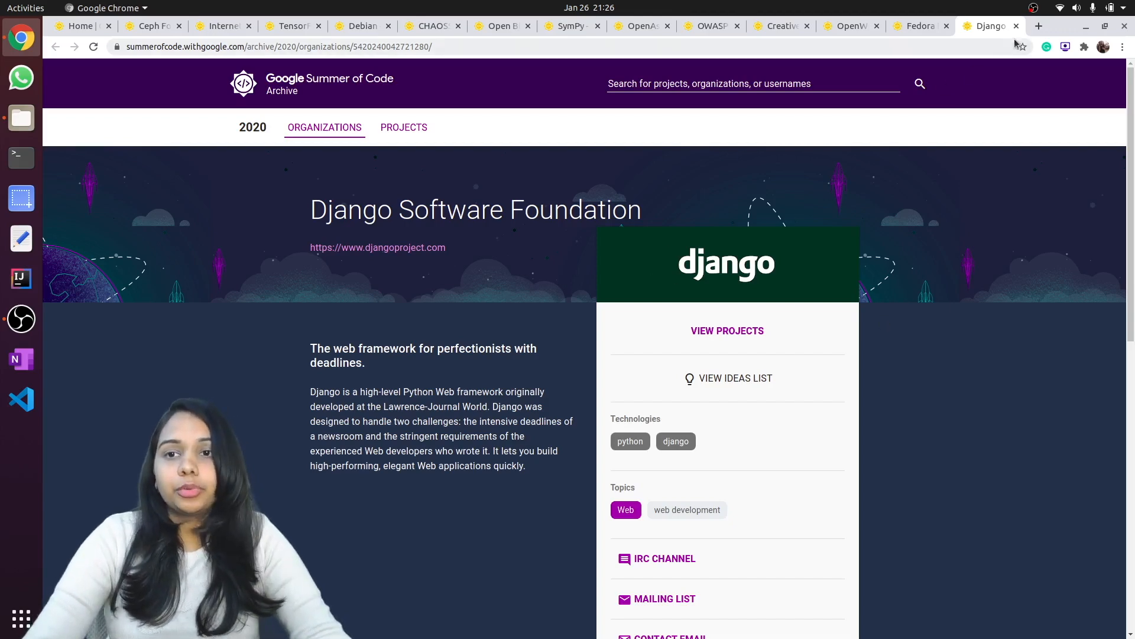
# Close the Django Software Foundation tab so the Fedora Project page shows.
pyautogui.click(920, 26)
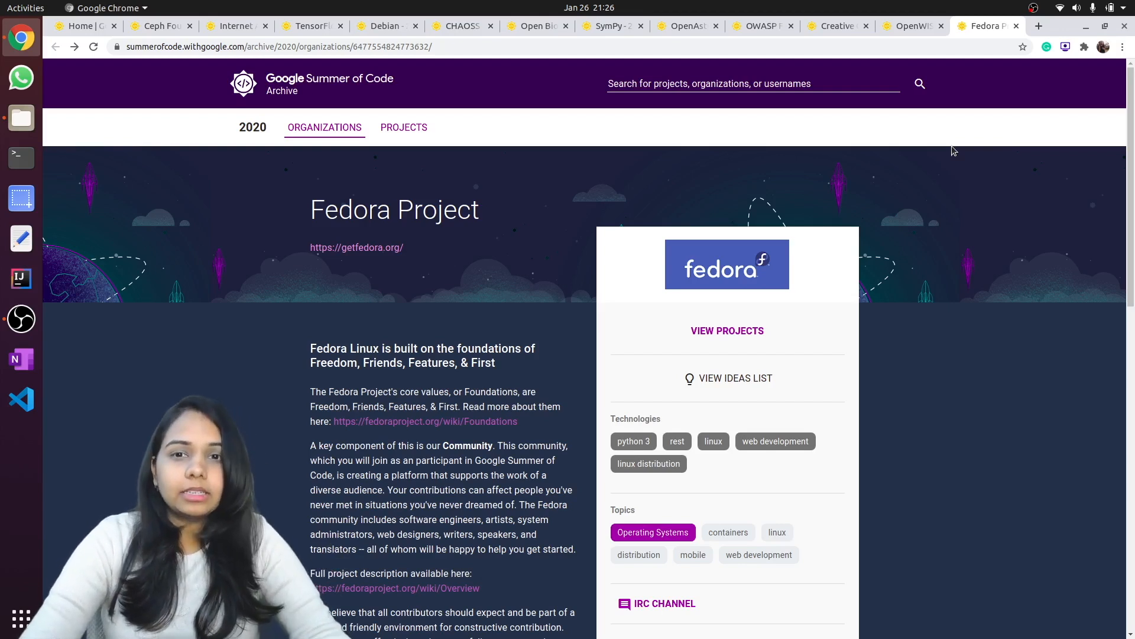
pyautogui.moveTo(1003, 75)
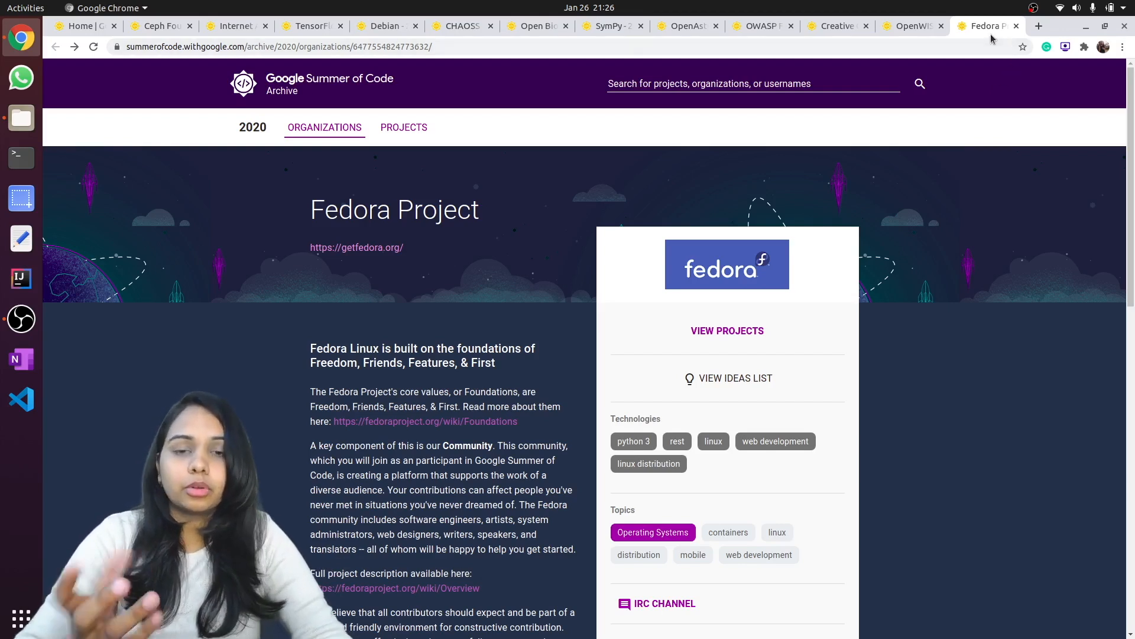
pyautogui.moveTo(897, 107)
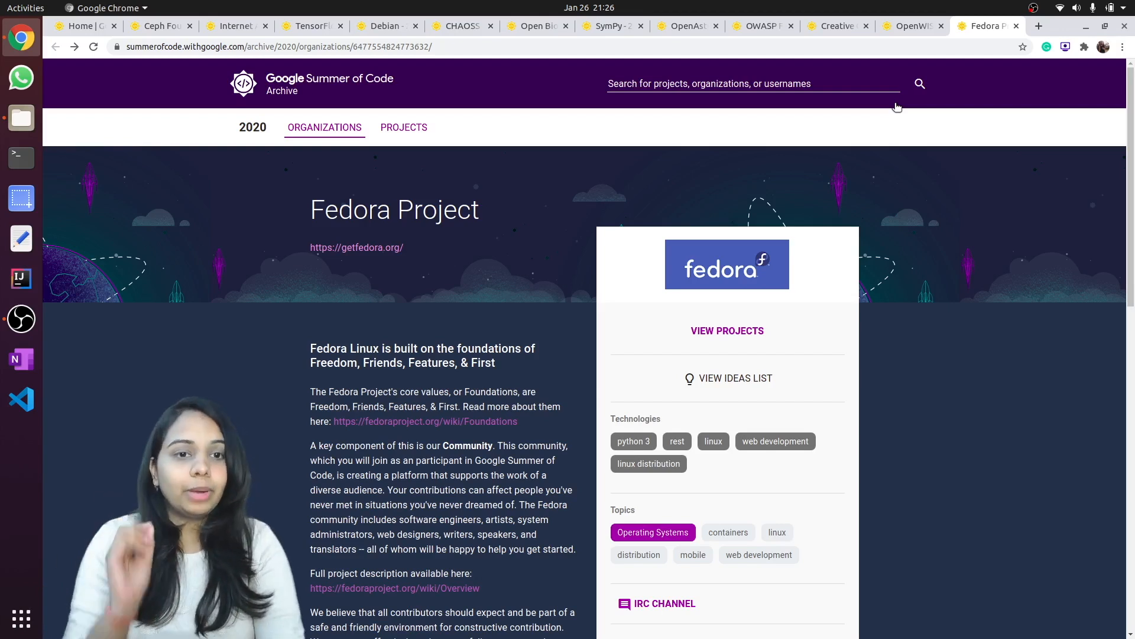
pyautogui.moveTo(822, 153)
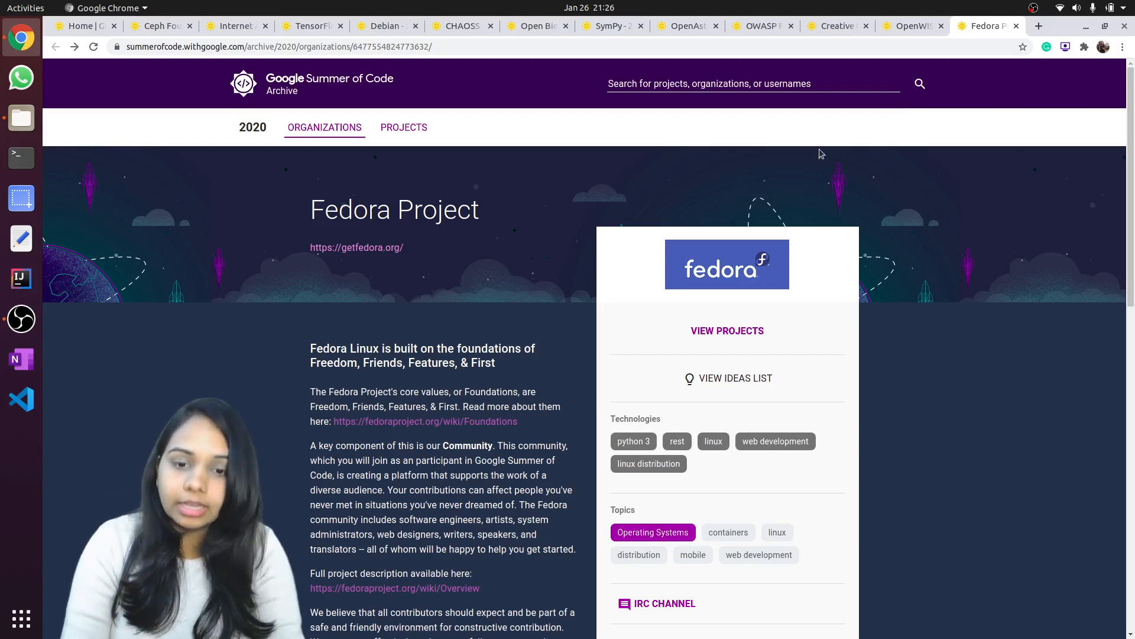
pyautogui.moveTo(664, 274)
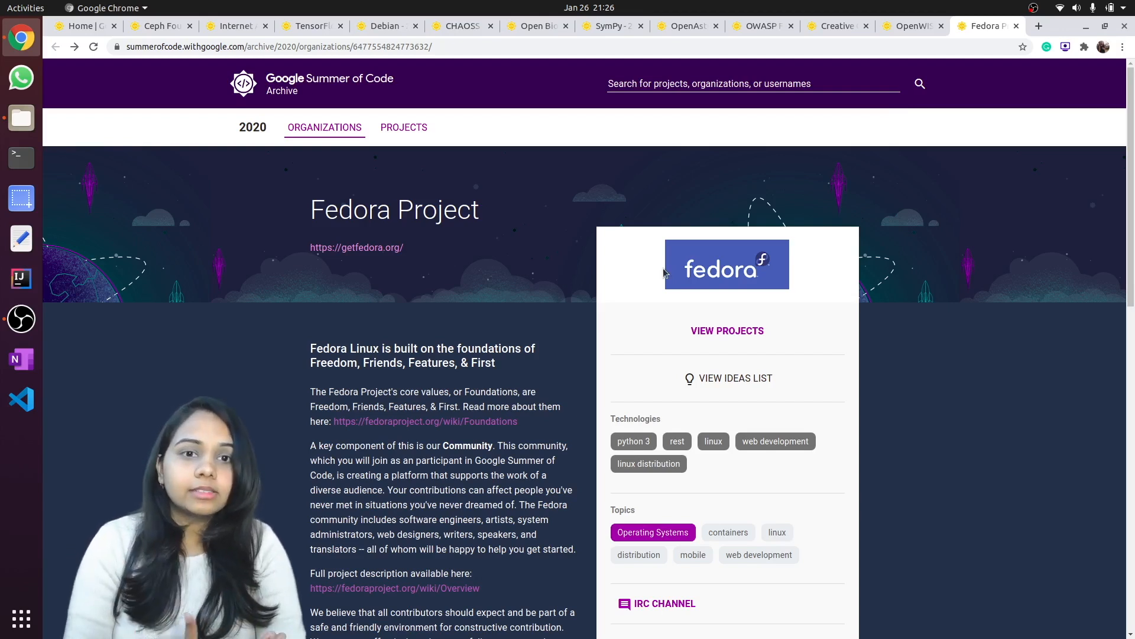
pyautogui.moveTo(1017, 32)
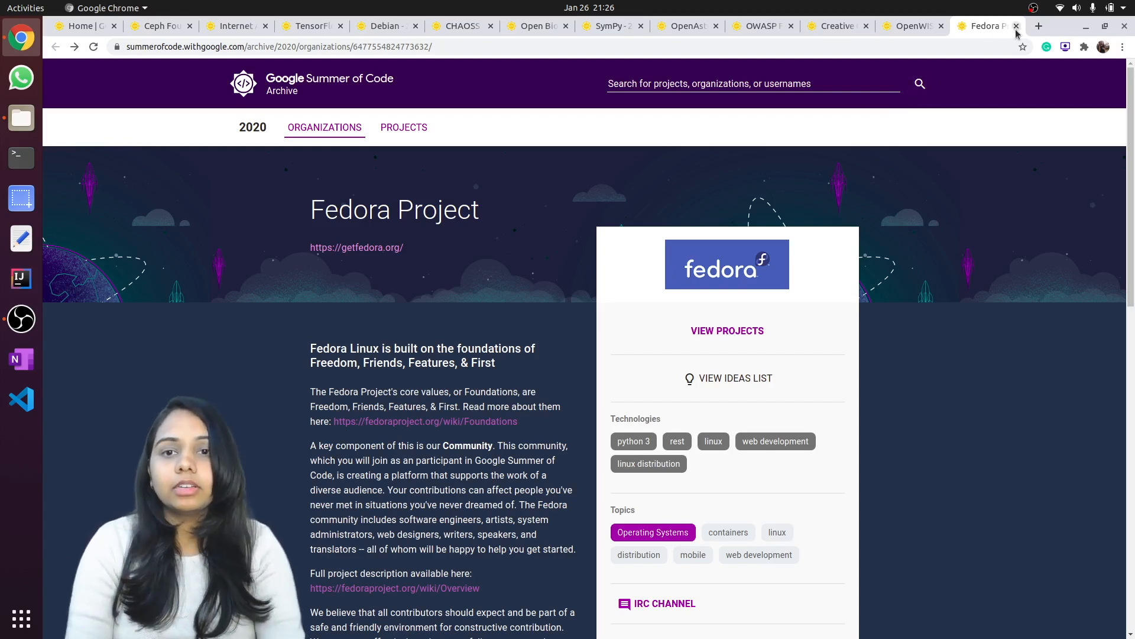
pyautogui.moveTo(985, 26)
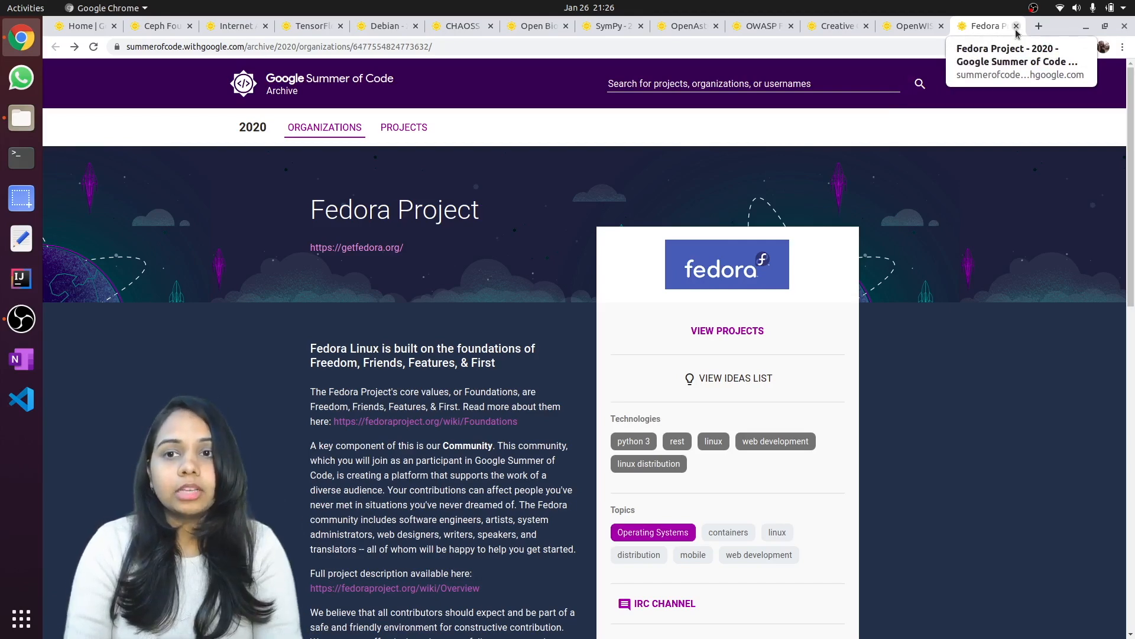
# Close the Fedora Project tab and then the Debian tab.
pyautogui.click(1016, 26)
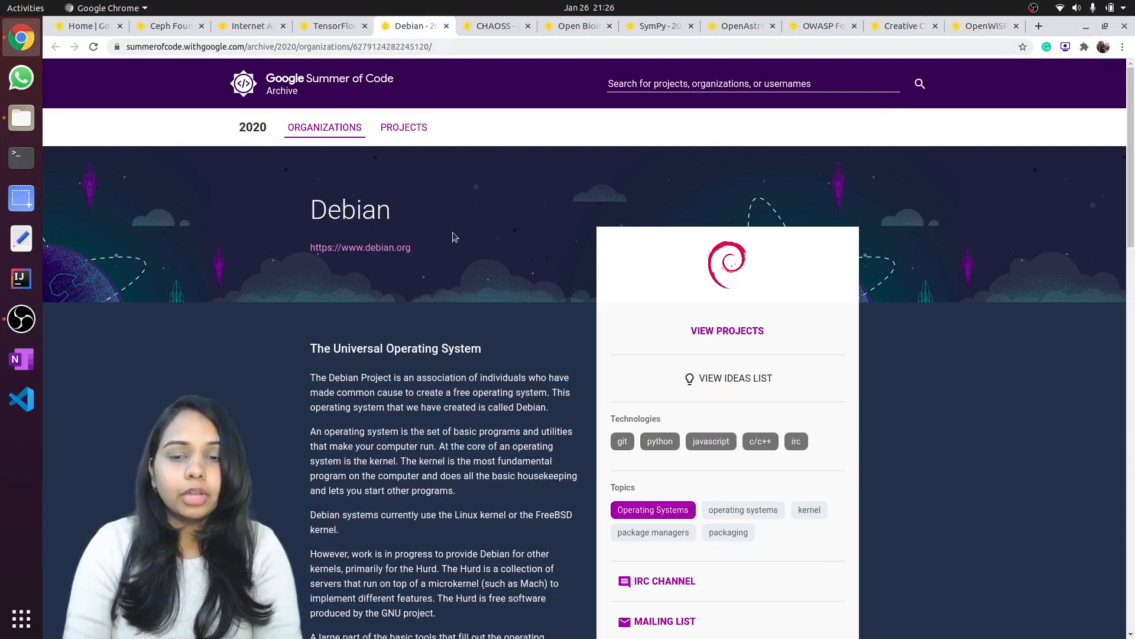
pyautogui.moveTo(462, 263)
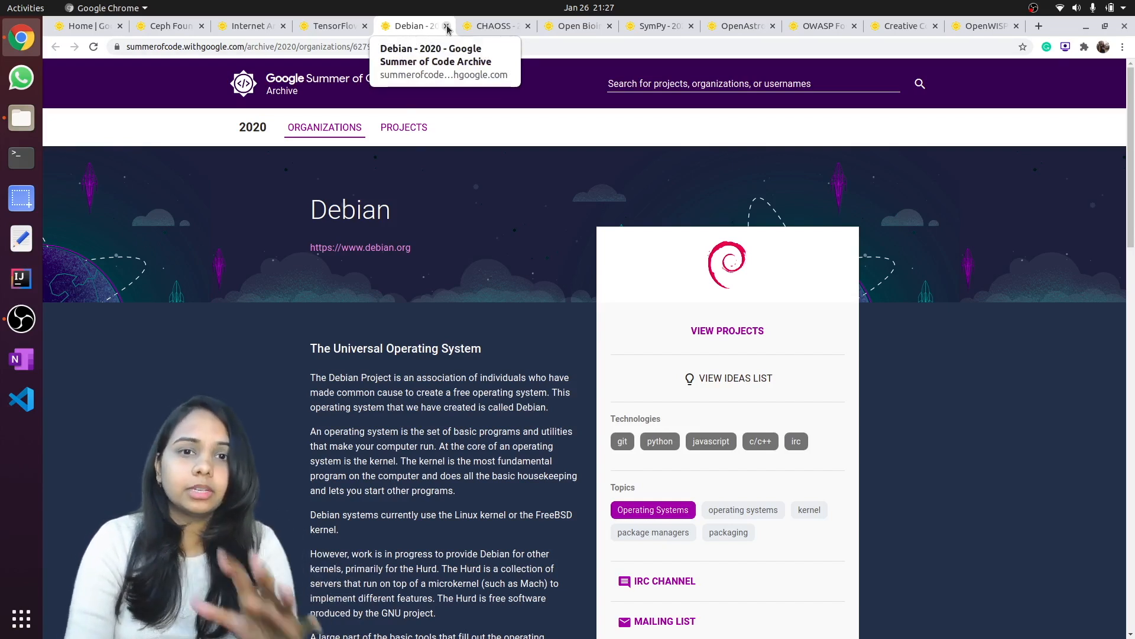
pyautogui.click(447, 26)
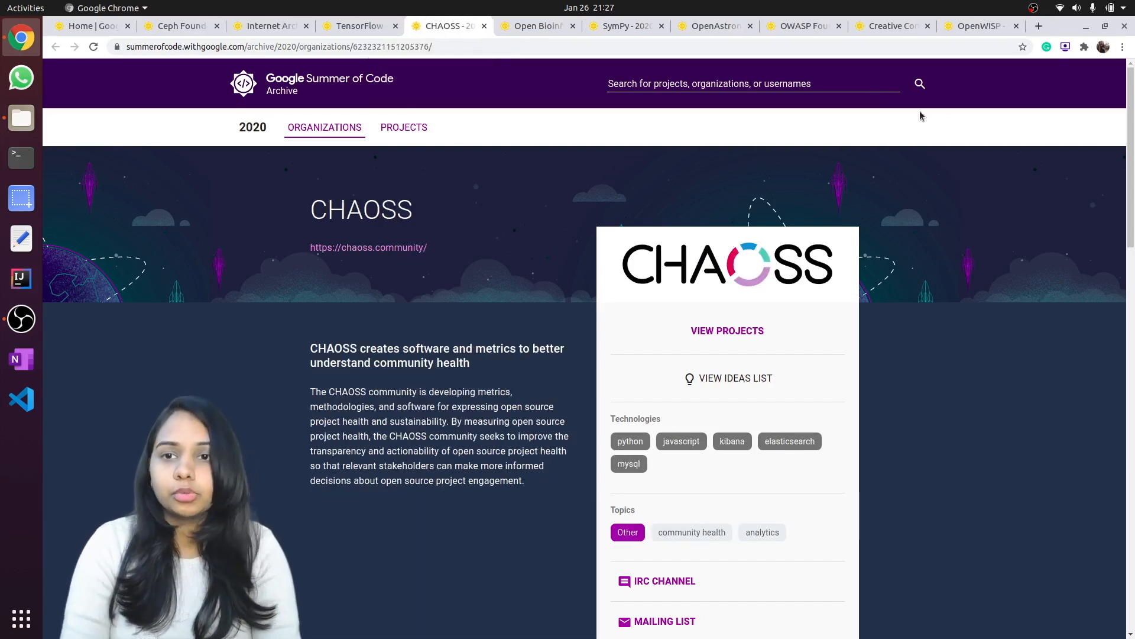
# Switch to the OpenWISP tab to view its 2020 organization page.
pyautogui.click(977, 26)
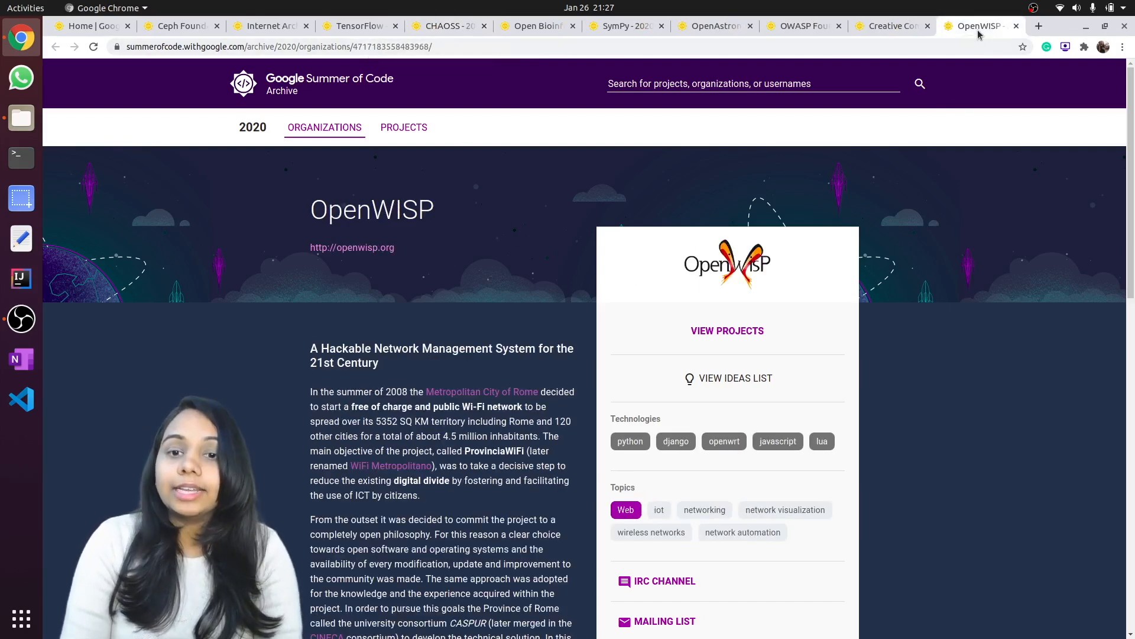
pyautogui.moveTo(668, 309)
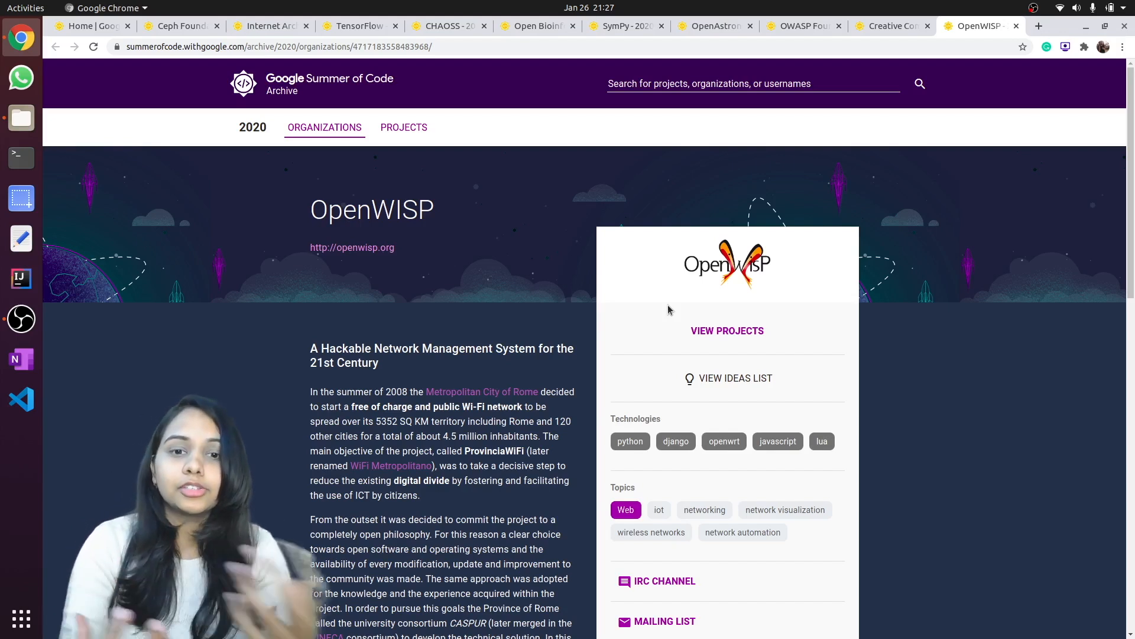
pyautogui.moveTo(787, 164)
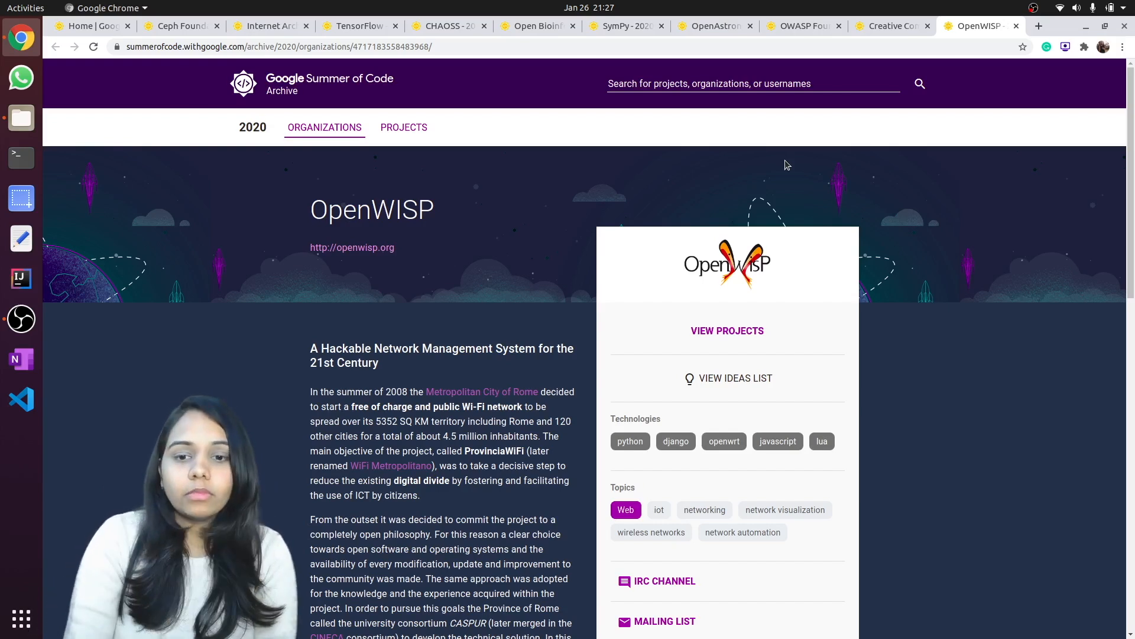
pyautogui.moveTo(787, 164)
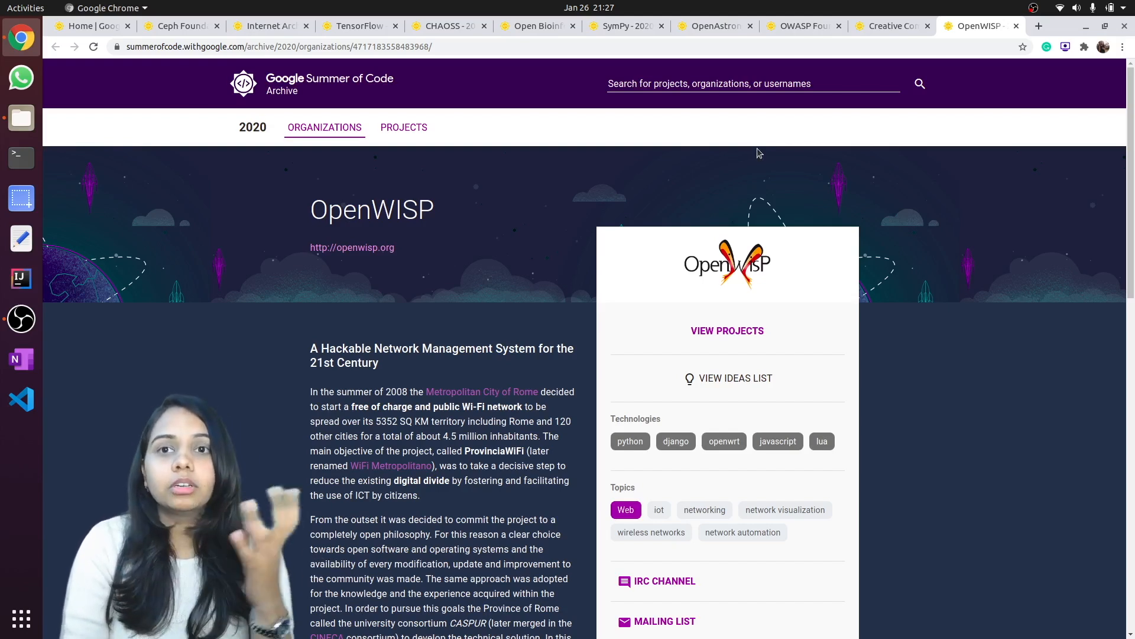
pyautogui.moveTo(900, 69)
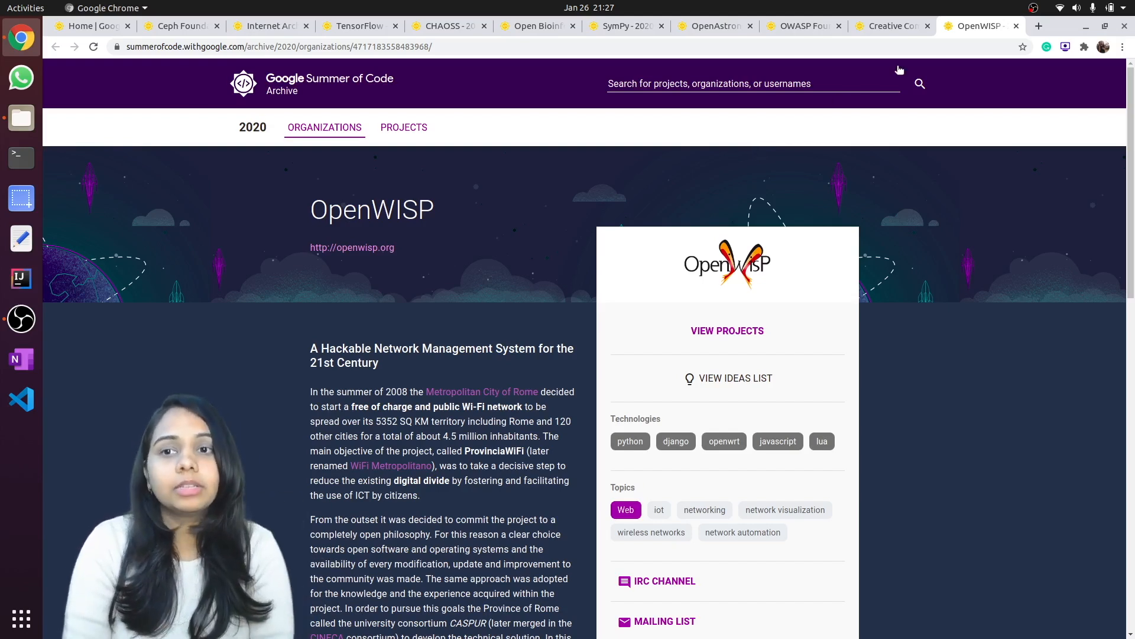
# Close the OpenWISP tab to reveal the Creative Commons page.
pyautogui.click(892, 26)
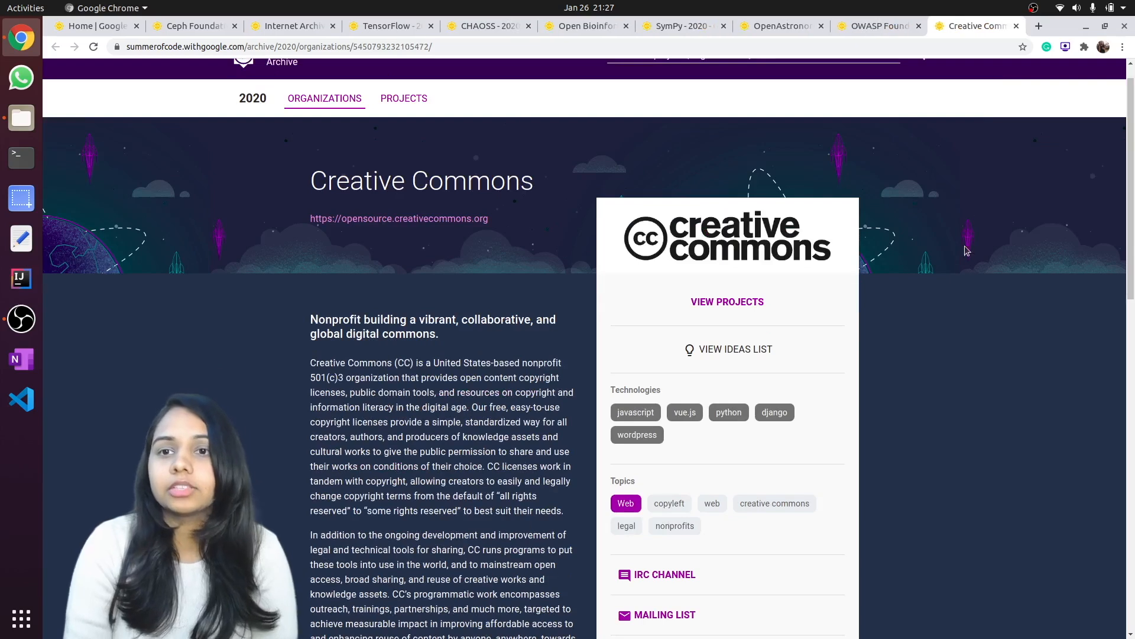
pyautogui.moveTo(963, 271)
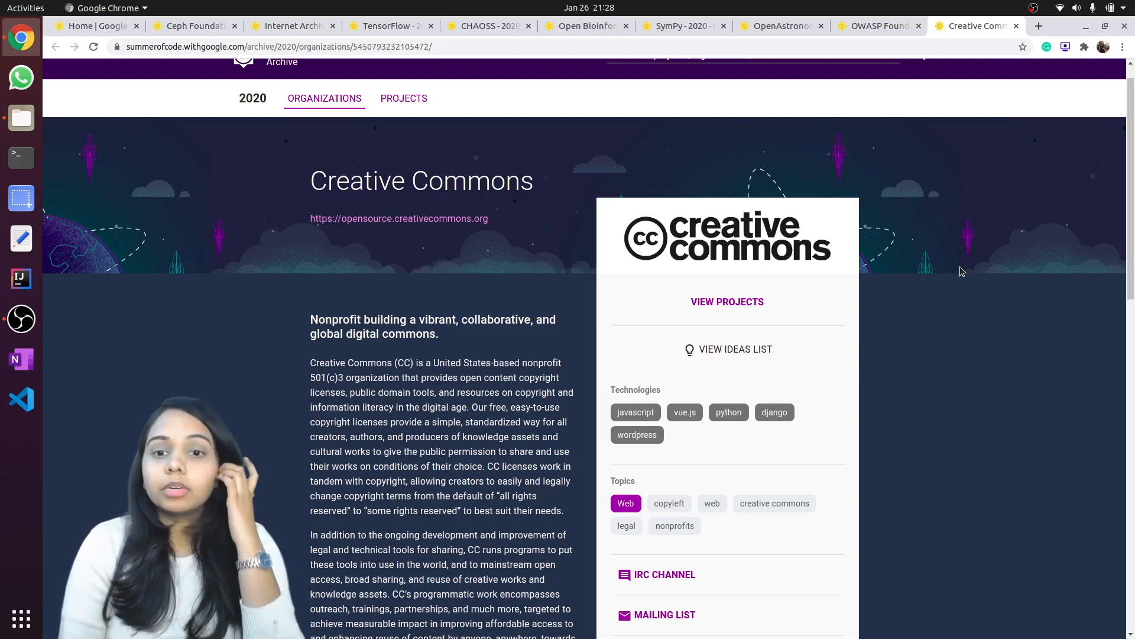
pyautogui.moveTo(1016, 65)
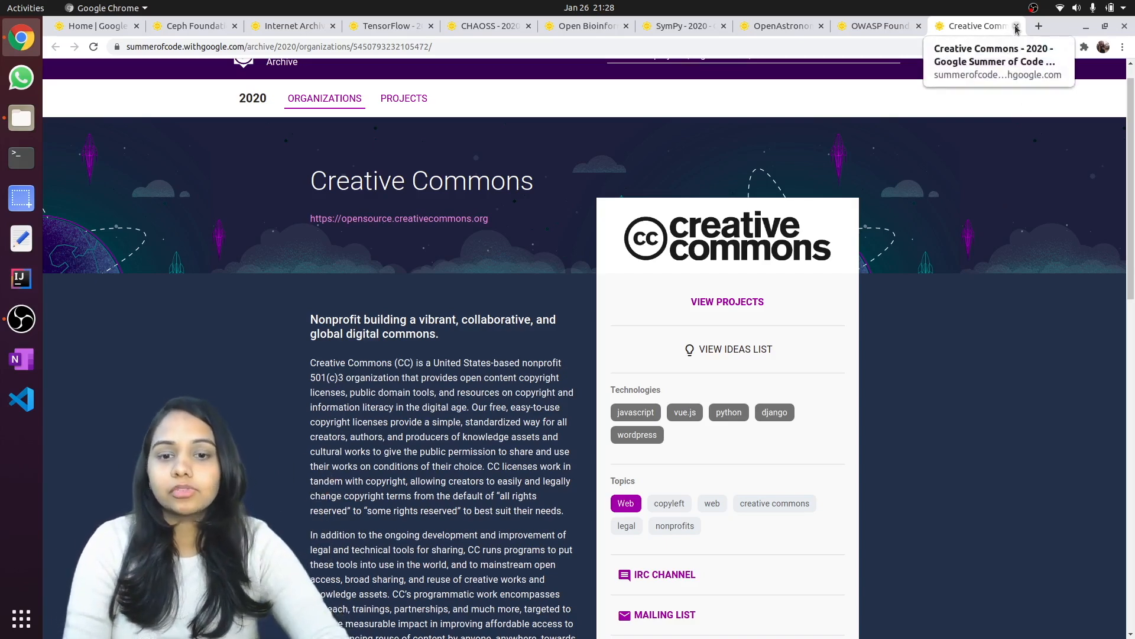
# Close the Creative Commons tab so the OWASP Foundation page shows.
pyautogui.click(1017, 26)
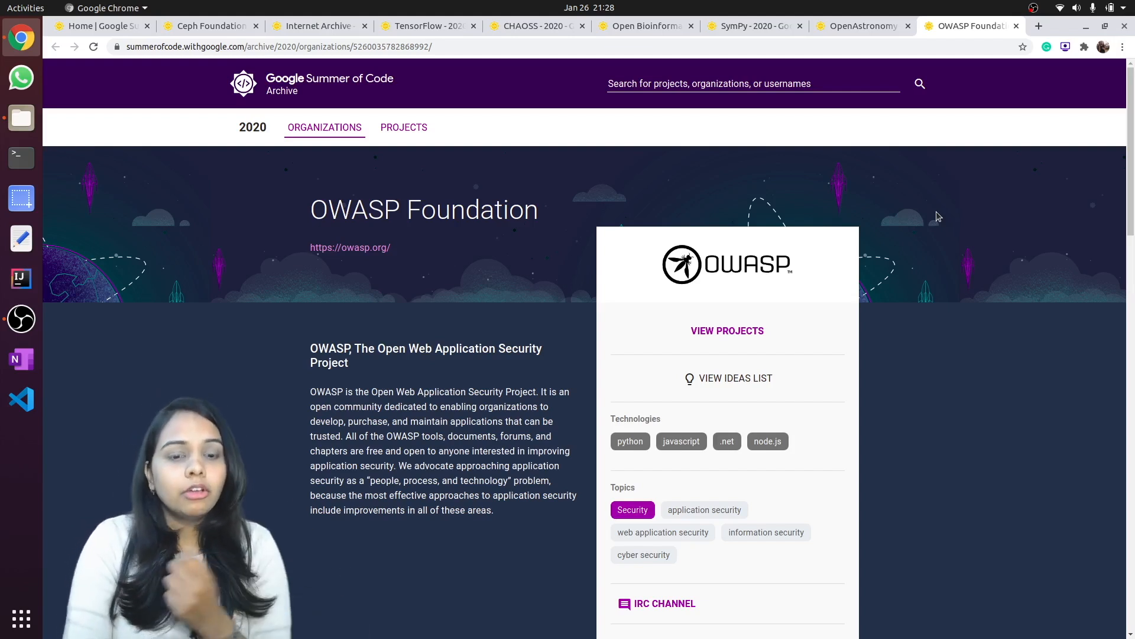
pyautogui.moveTo(831, 260)
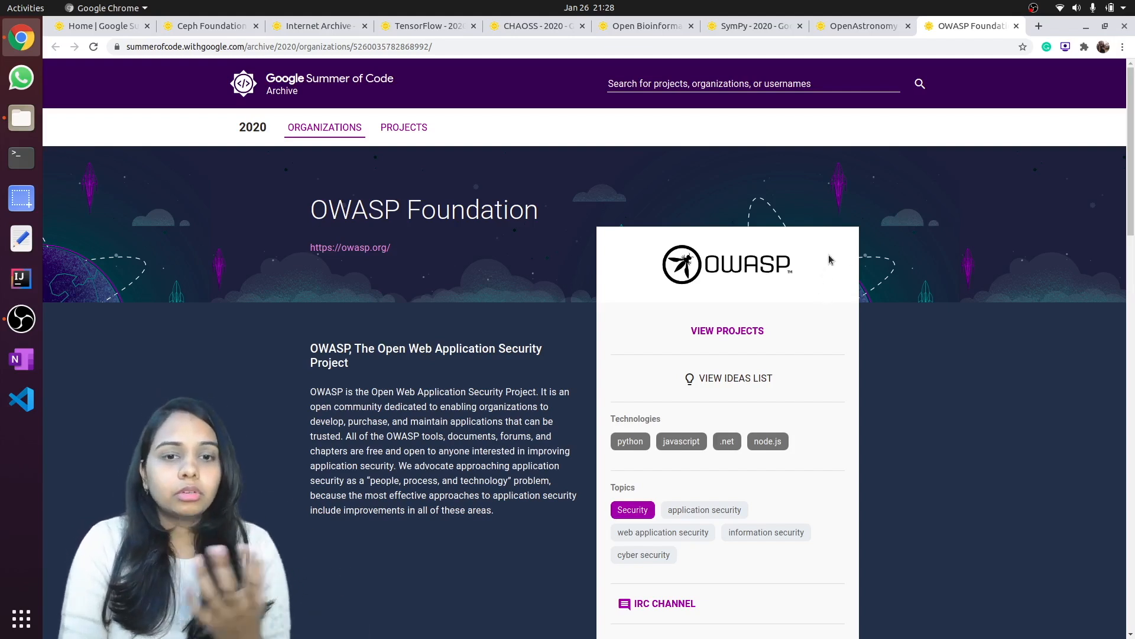
pyautogui.moveTo(926, 178)
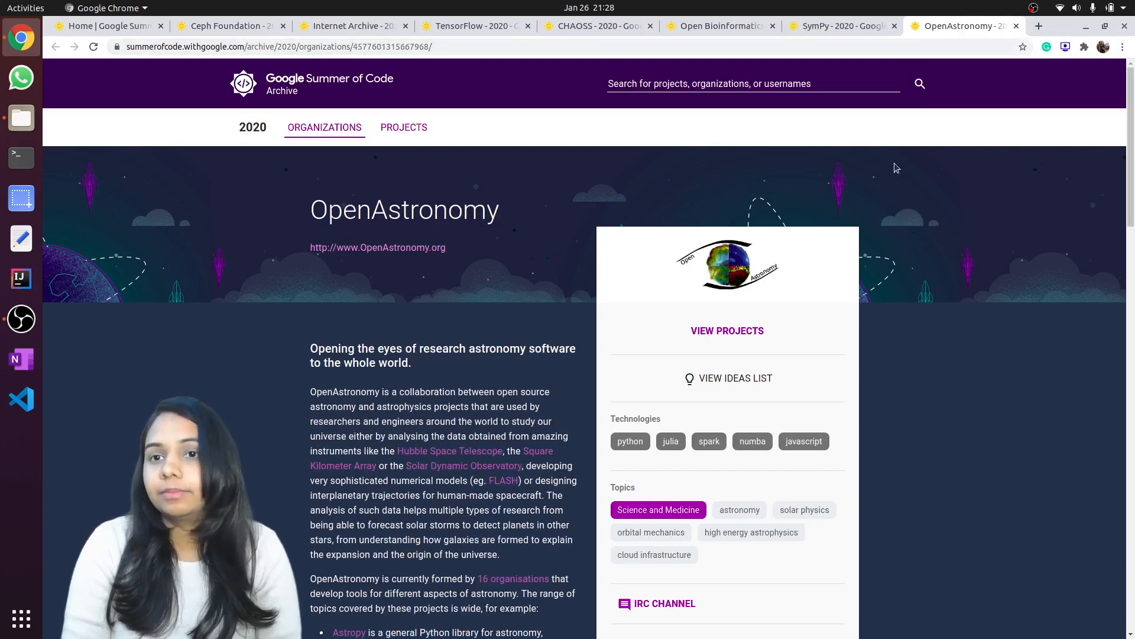
pyautogui.moveTo(862, 243)
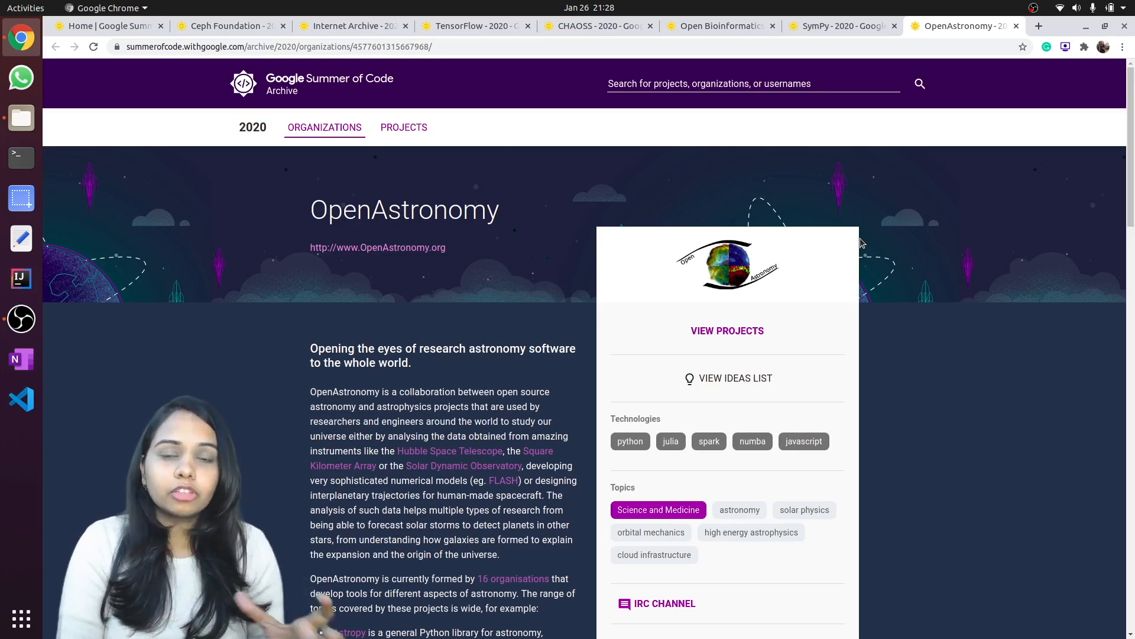
pyautogui.moveTo(819, 263)
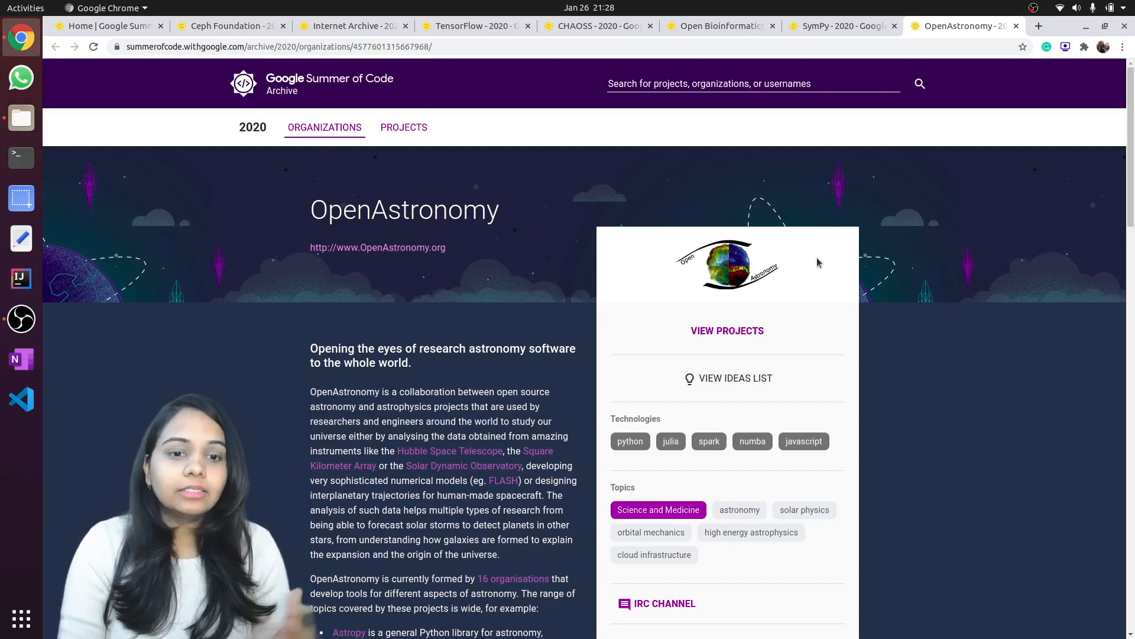
pyautogui.scroll(-3)
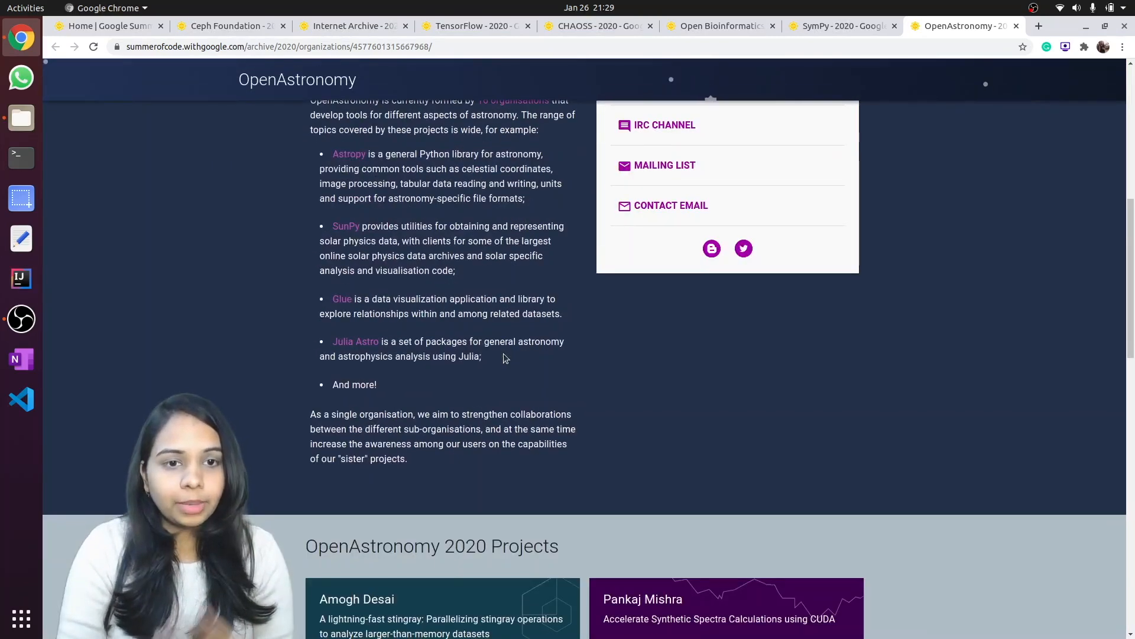
pyautogui.scroll(3)
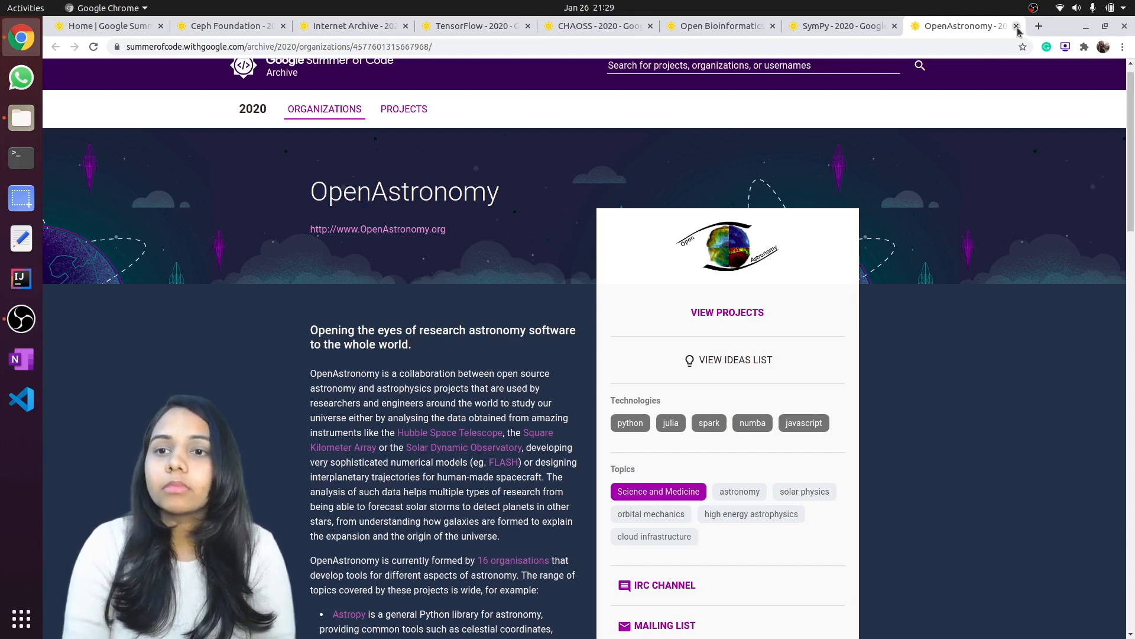
# Close the OpenAstronomy tab, bringing up the SymPy 2020 page.
pyautogui.click(1017, 26)
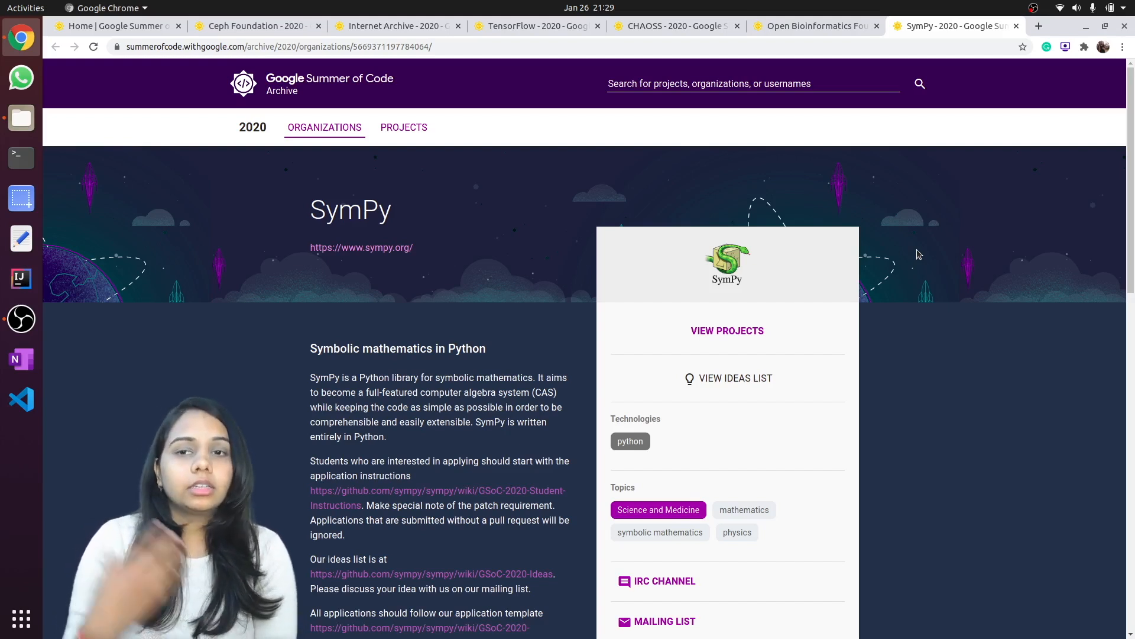
pyautogui.moveTo(1014, 24)
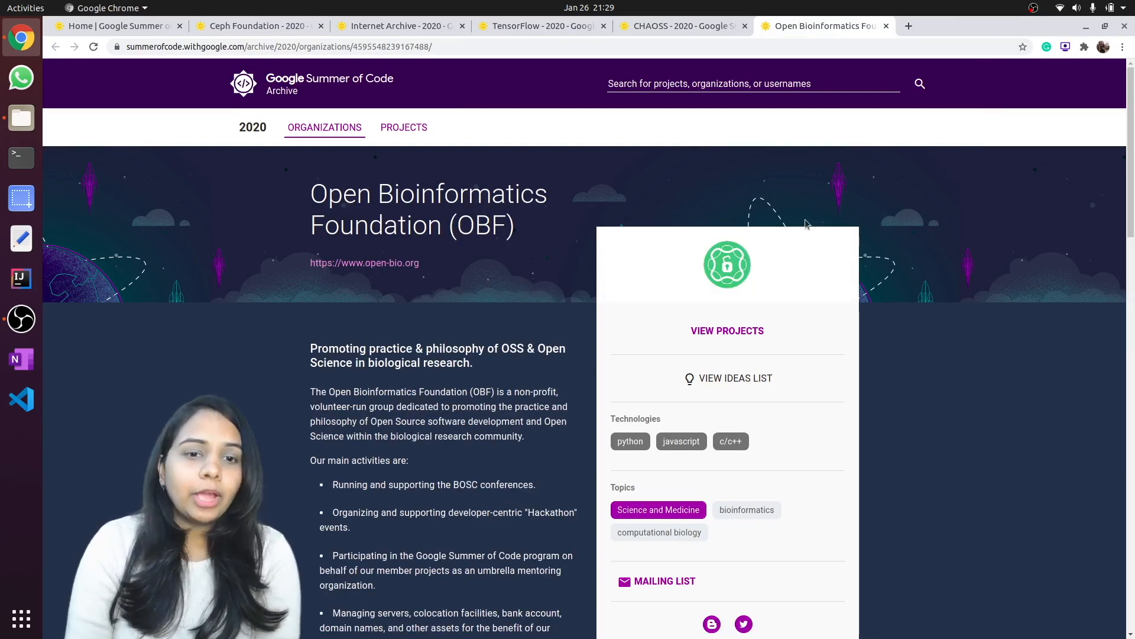
pyautogui.moveTo(728, 263)
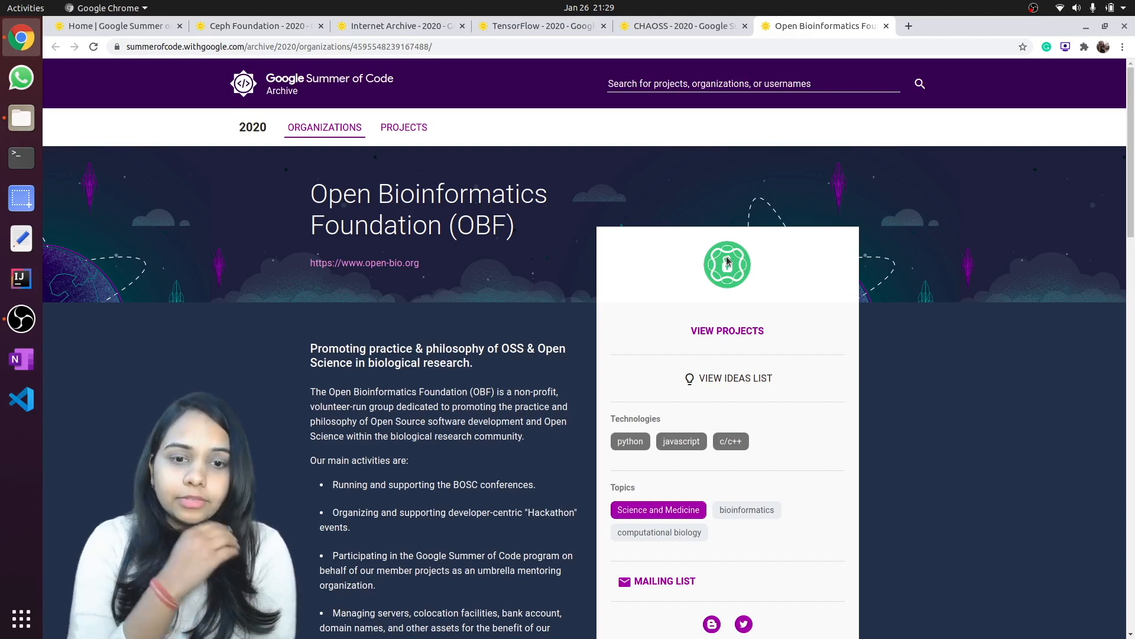
pyautogui.moveTo(693, 206)
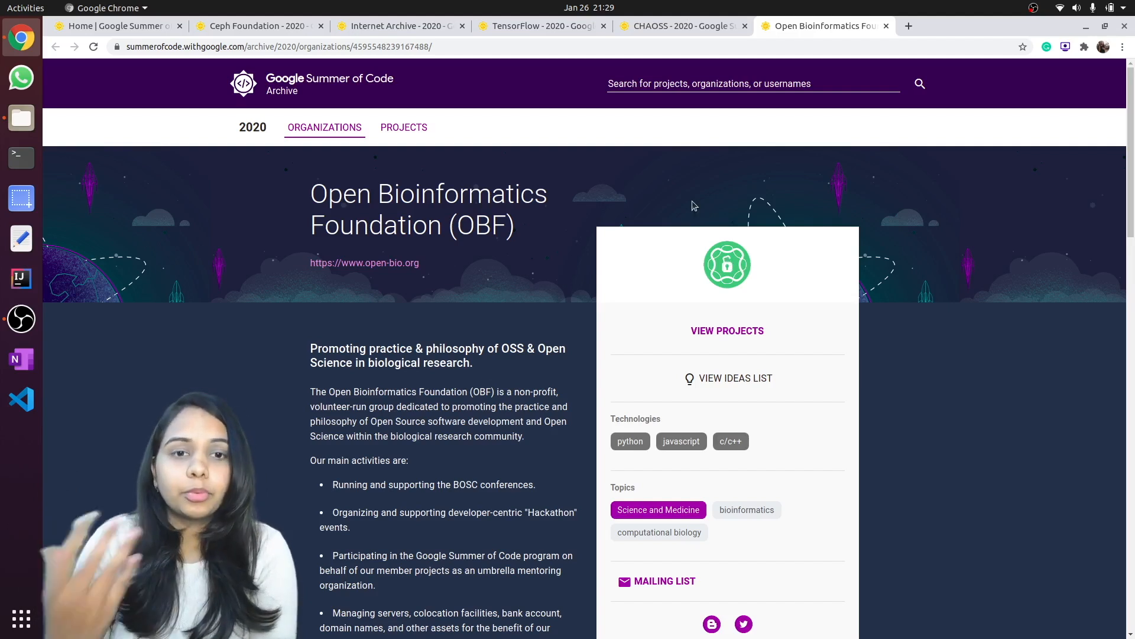
pyautogui.moveTo(885, 38)
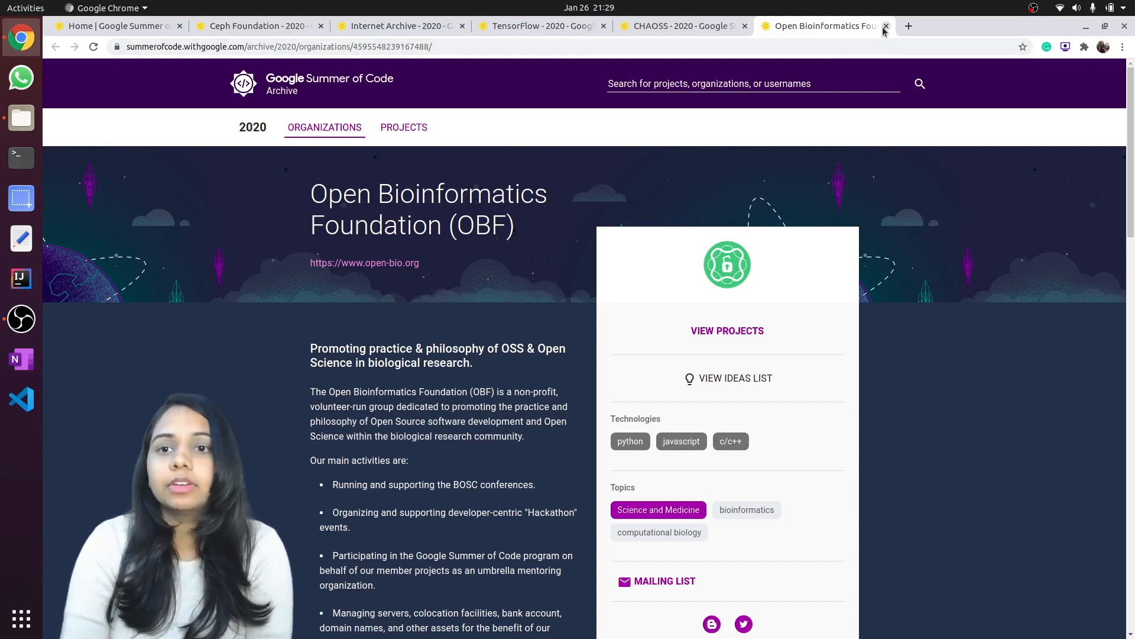
# Close the Open Bioinformatics Foundation tab to reveal the CHAOSS page.
pyautogui.click(886, 27)
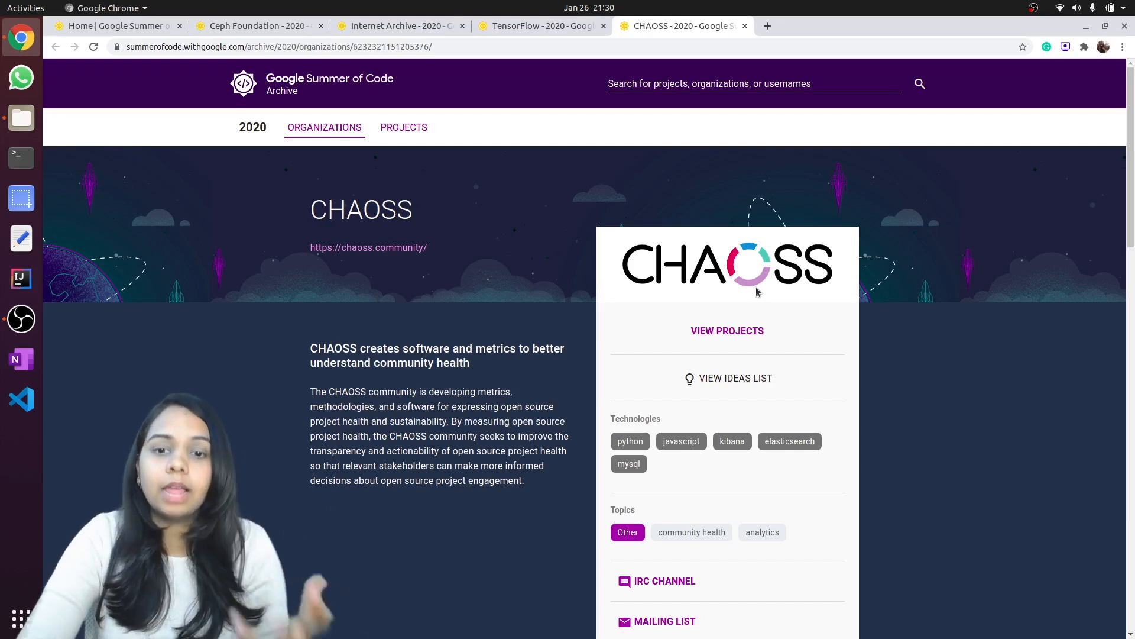
pyautogui.moveTo(580, 289)
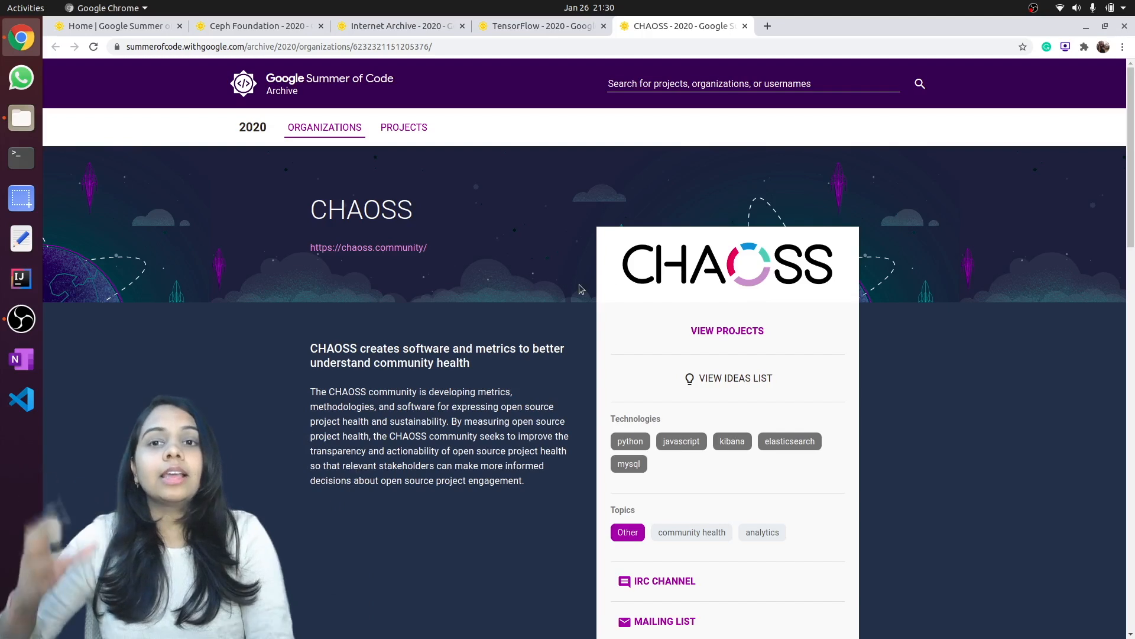
pyautogui.moveTo(556, 269)
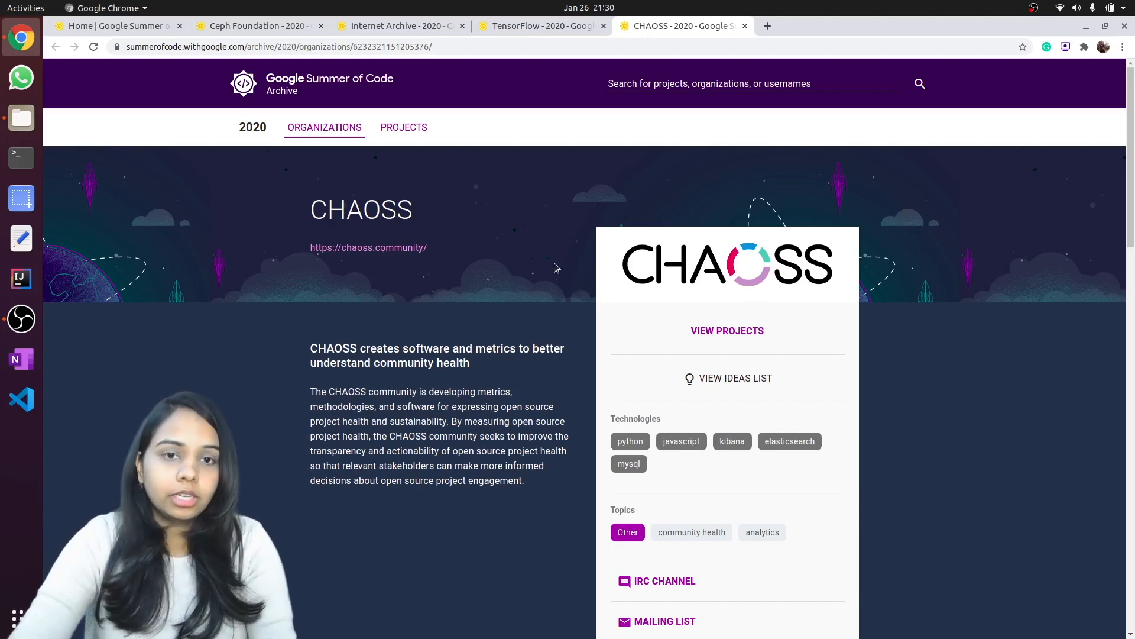
pyautogui.moveTo(527, 227)
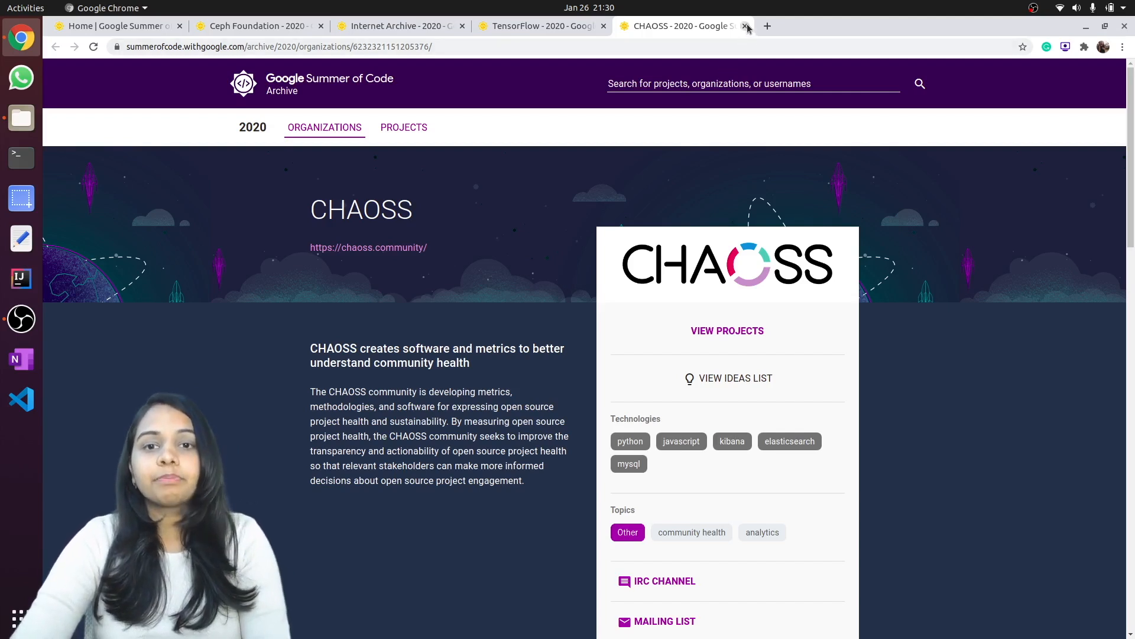
# Close the CHAOSS tab and then the TensorFlow tab.
pyautogui.click(746, 26)
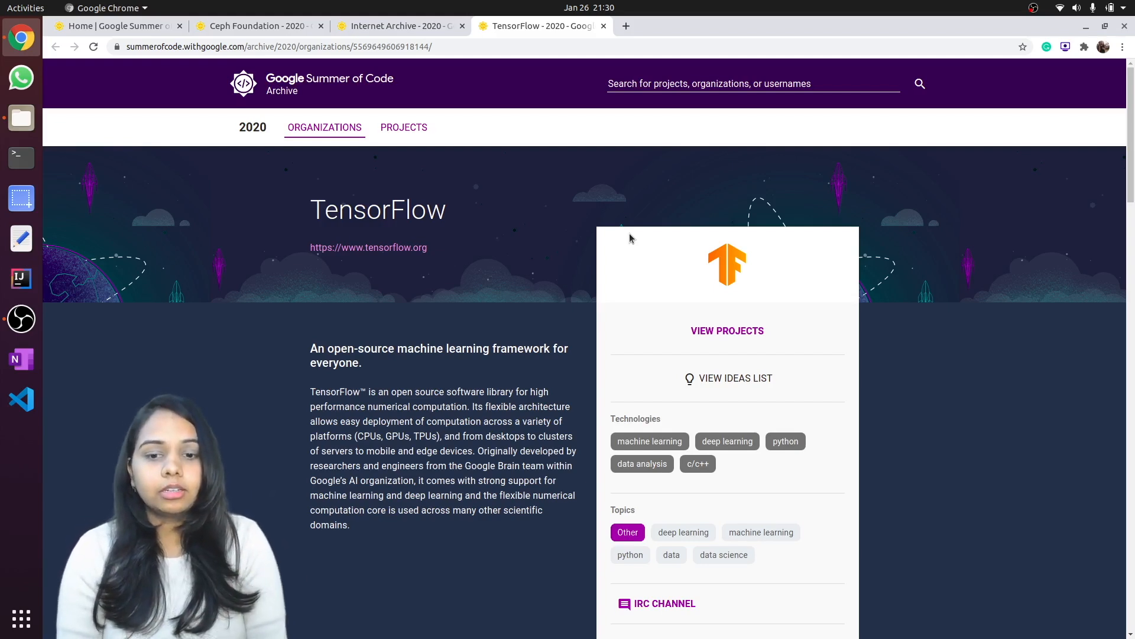
pyautogui.moveTo(585, 349)
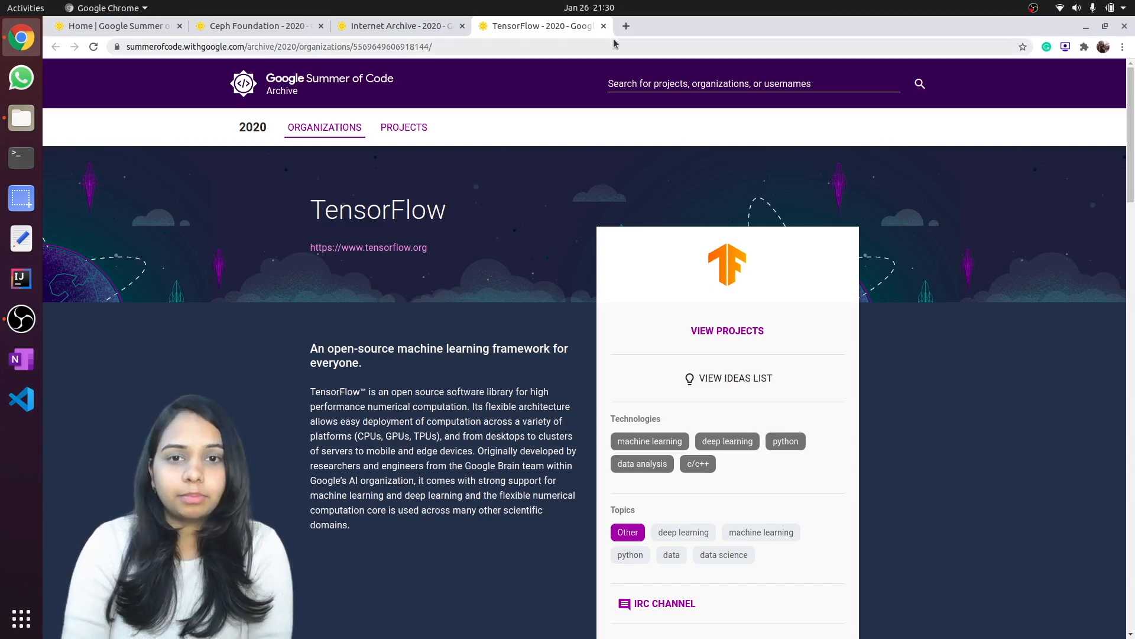
pyautogui.click(395, 26)
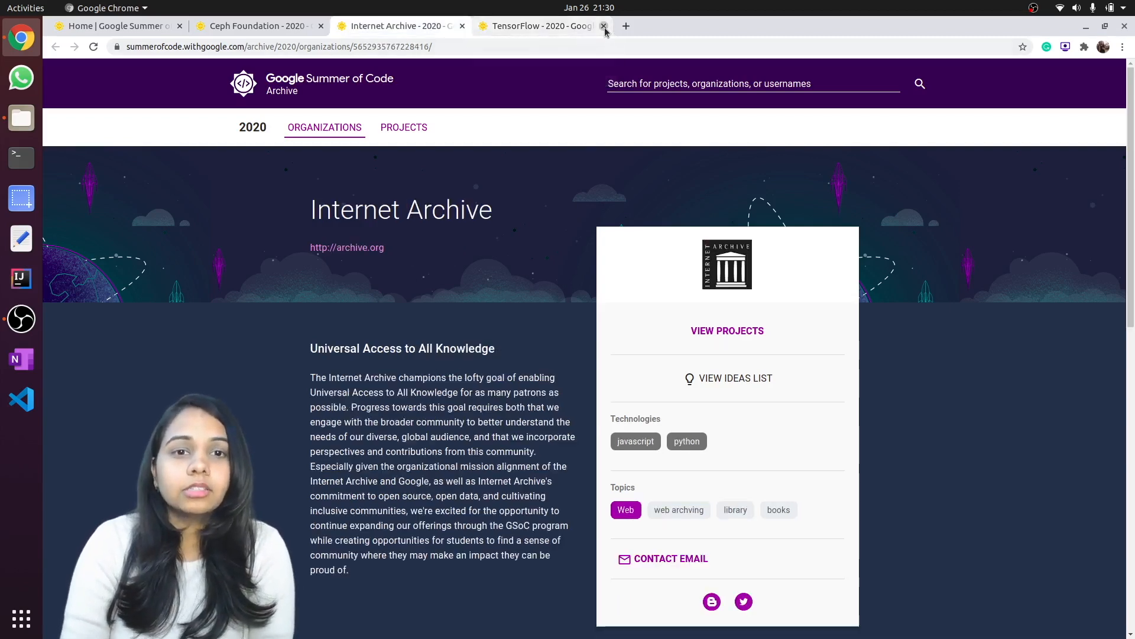
pyautogui.click(603, 26)
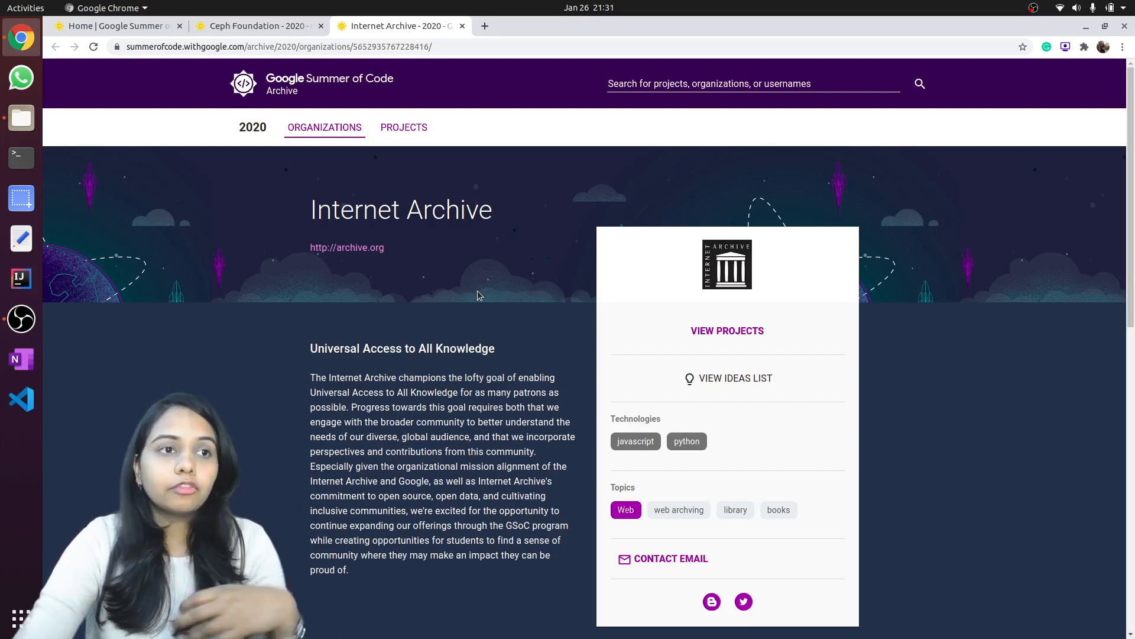
pyautogui.moveTo(510, 294)
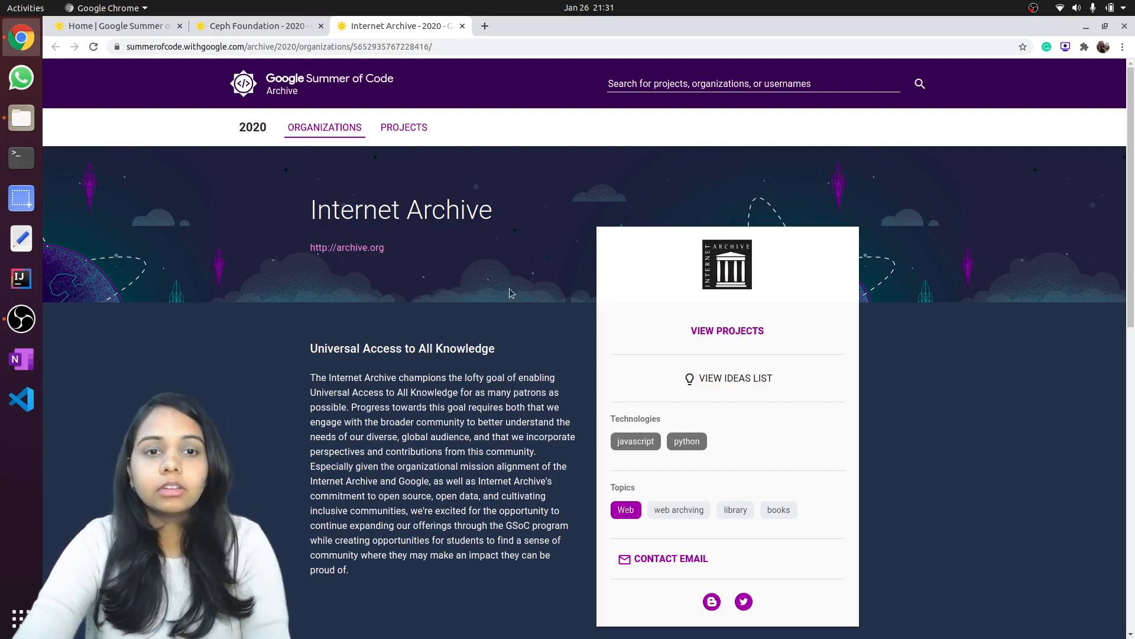
pyautogui.moveTo(447, 129)
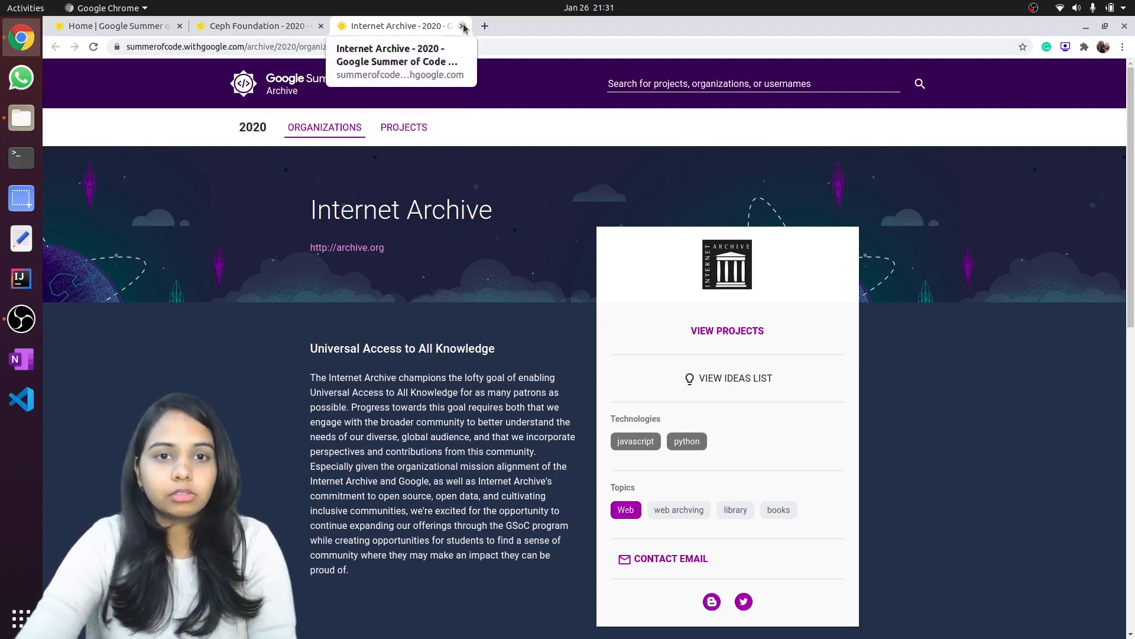
# Close the Internet Archive and Ceph Foundation GSoC 2020 organization tabs.
pyautogui.click(462, 26)
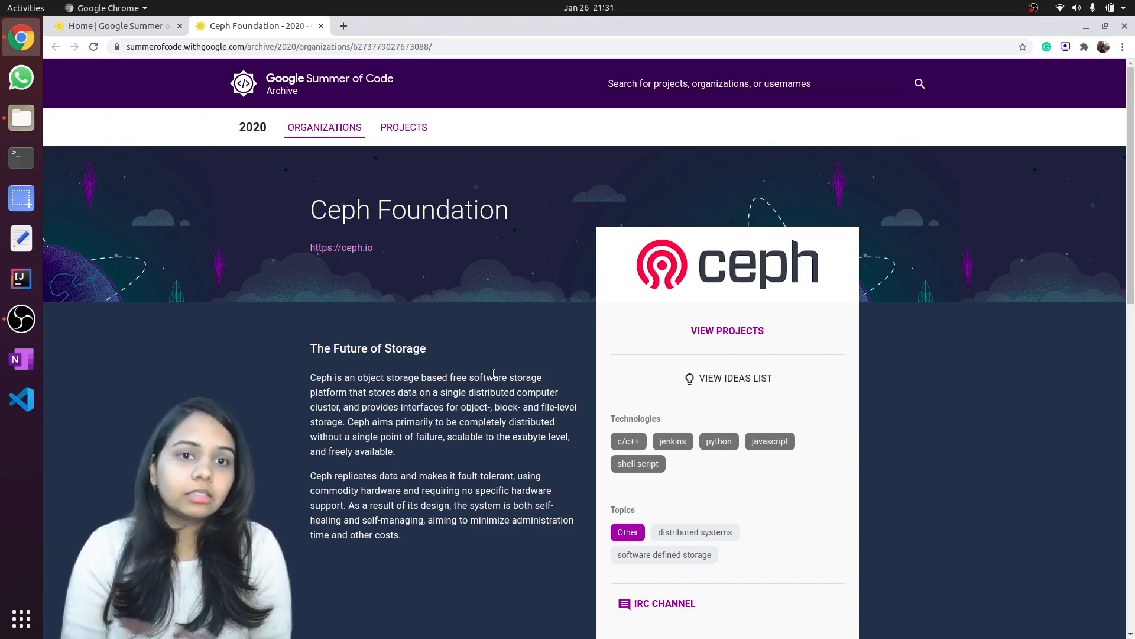
pyautogui.moveTo(351, 242)
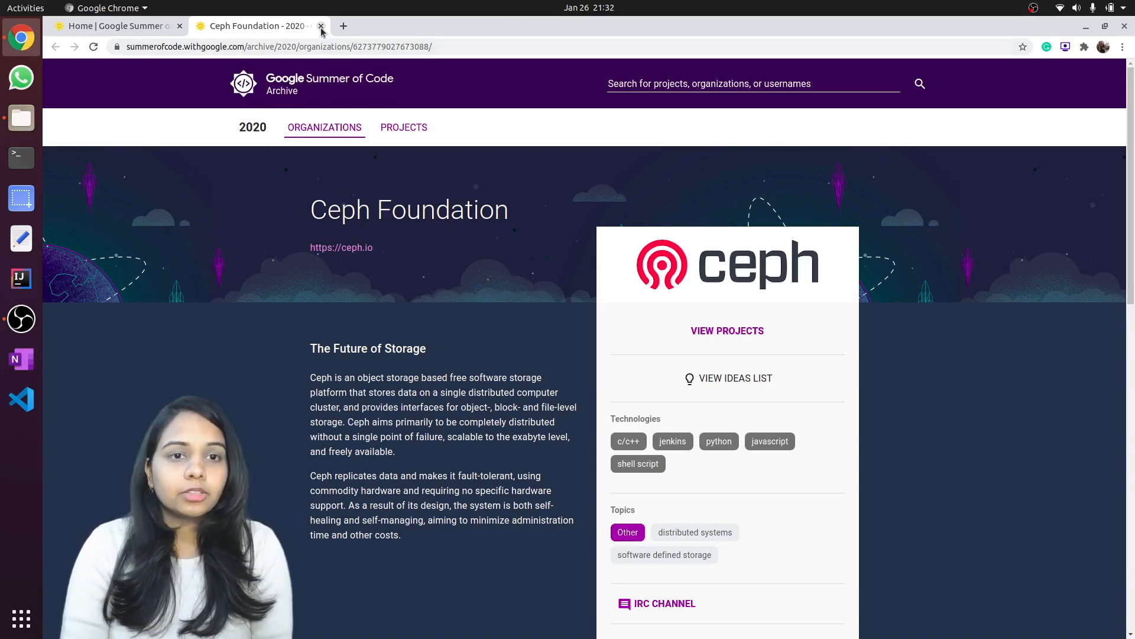
pyautogui.click(320, 26)
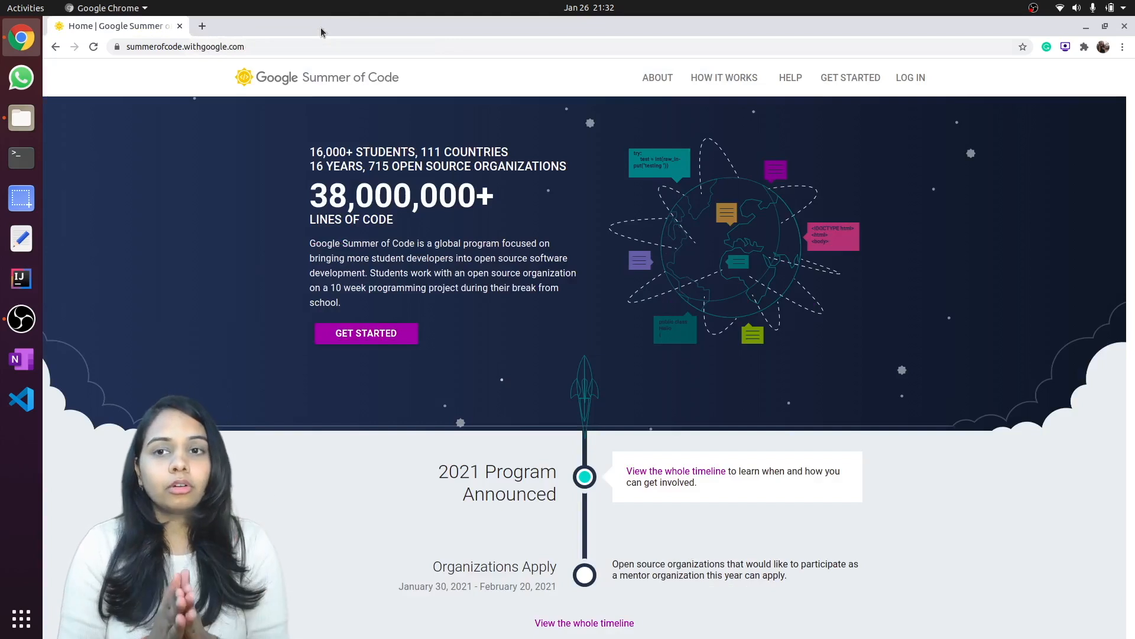